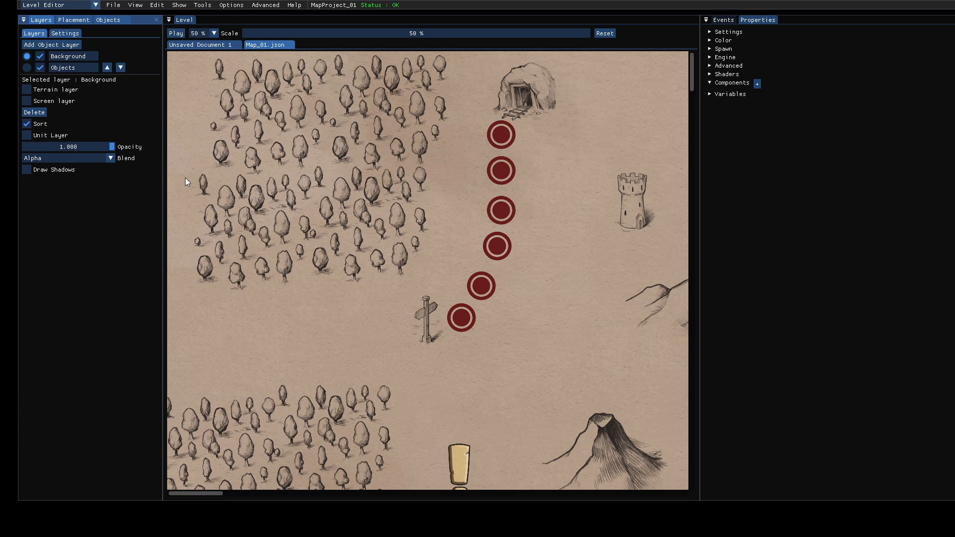
pyautogui.moveTo(461, 209)
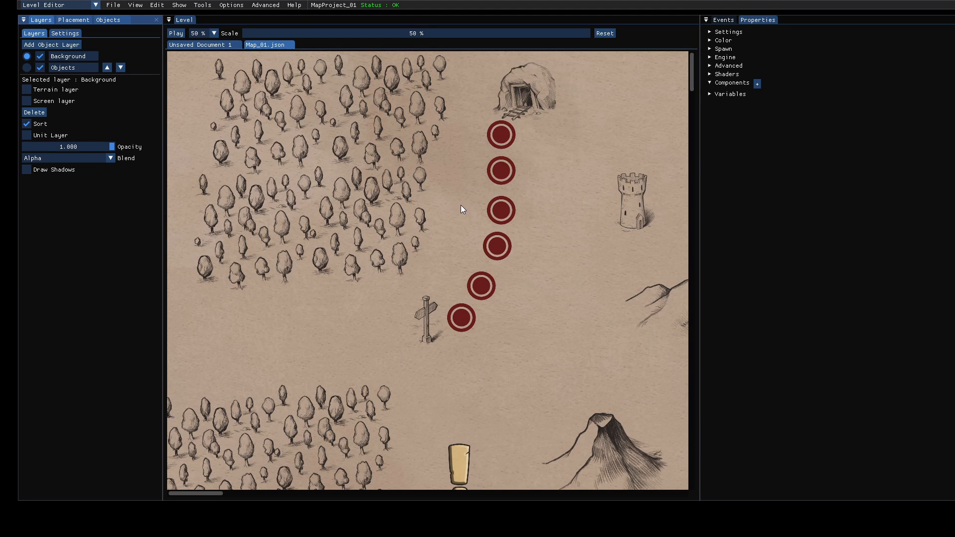
# - Create a blank level from File > New with Create default layers left off
pyautogui.scroll(-3)
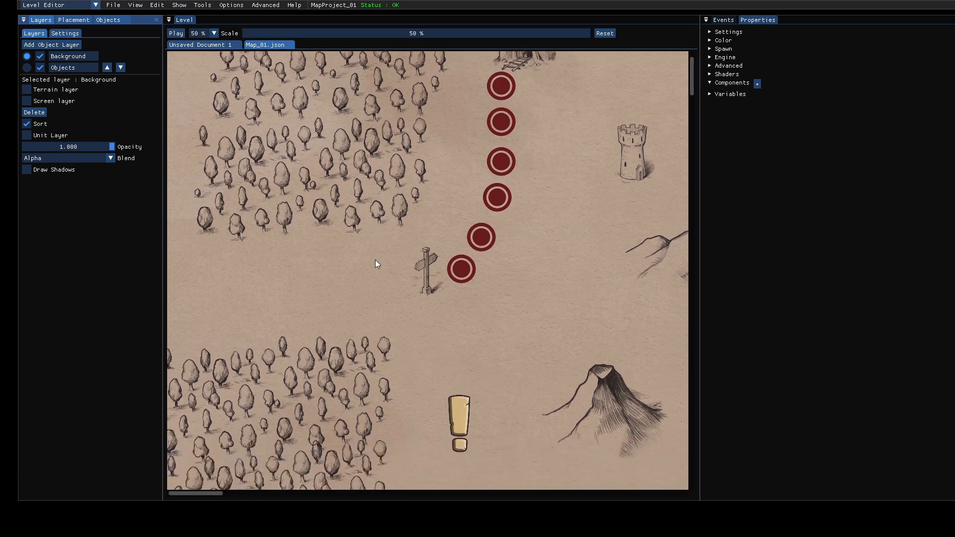
pyautogui.scroll(-3)
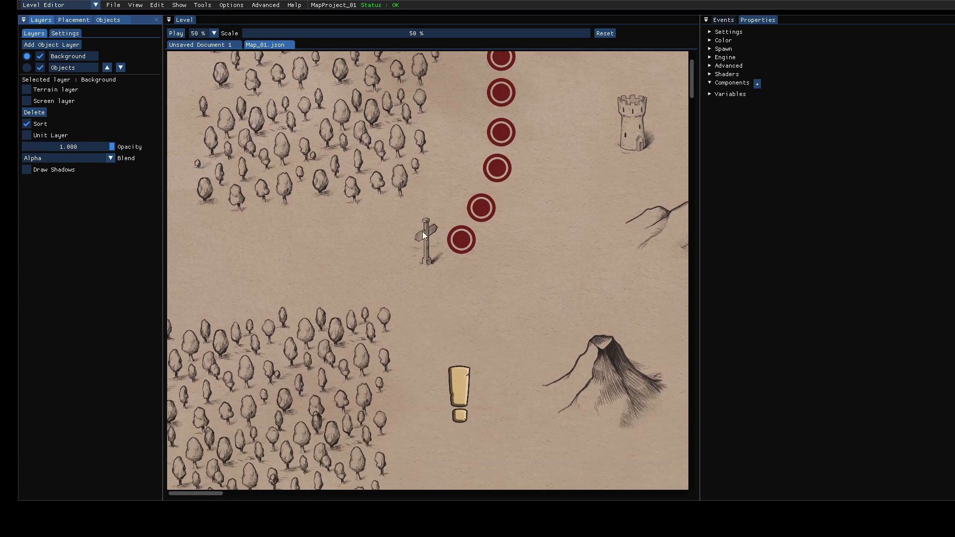
pyautogui.moveTo(477, 249)
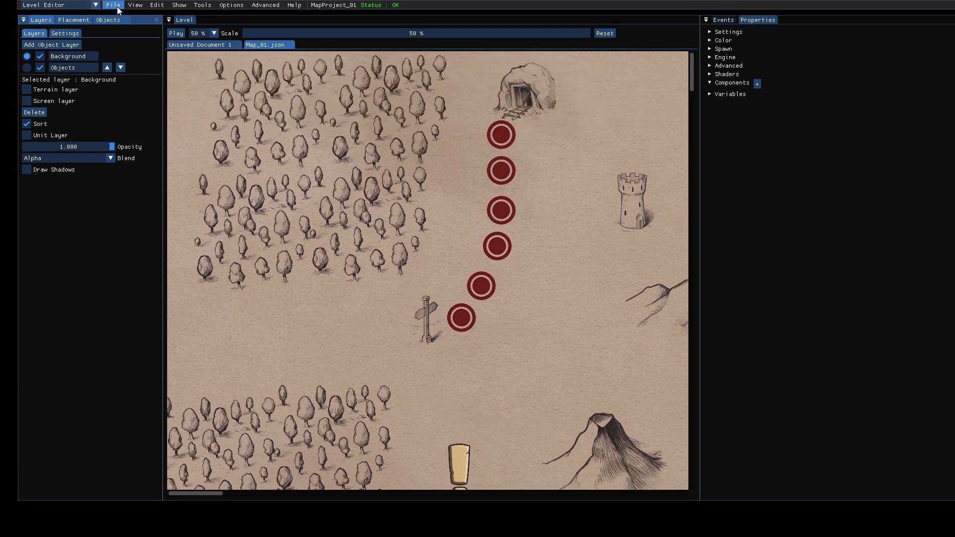
pyautogui.click(113, 5)
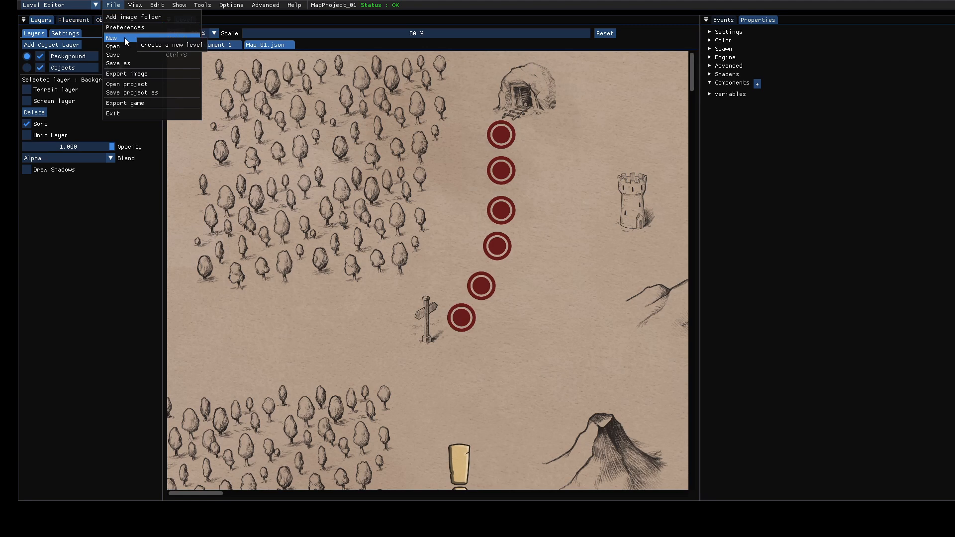
pyautogui.click(112, 38)
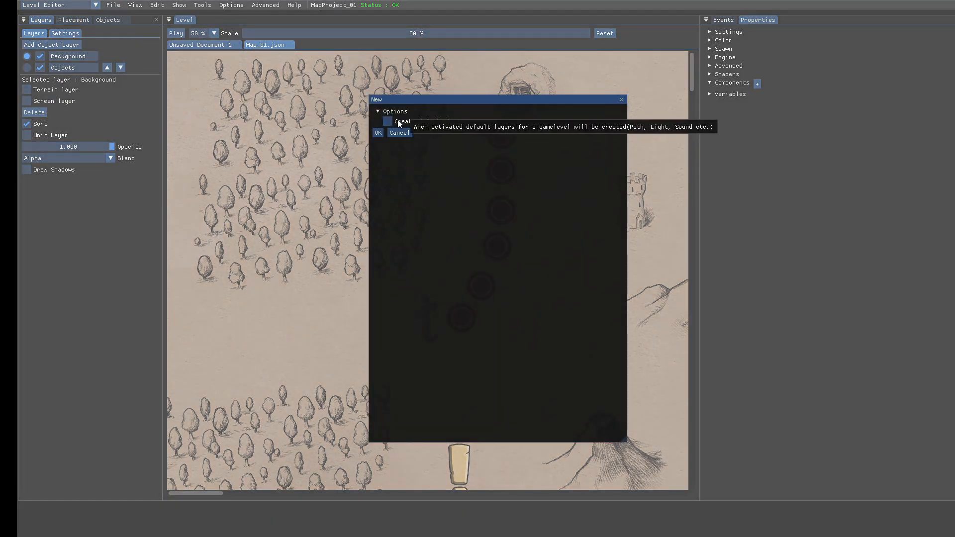
pyautogui.click(388, 120)
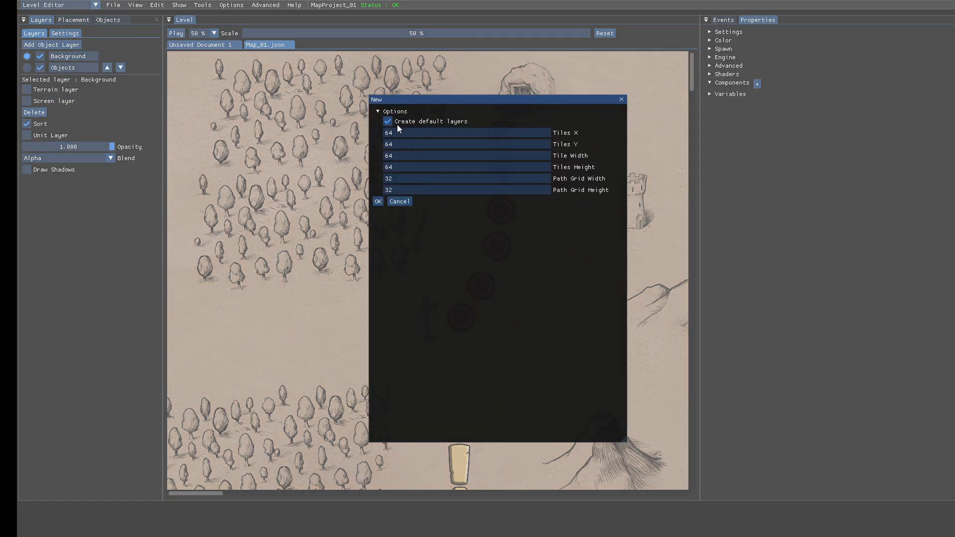
pyautogui.moveTo(393, 125)
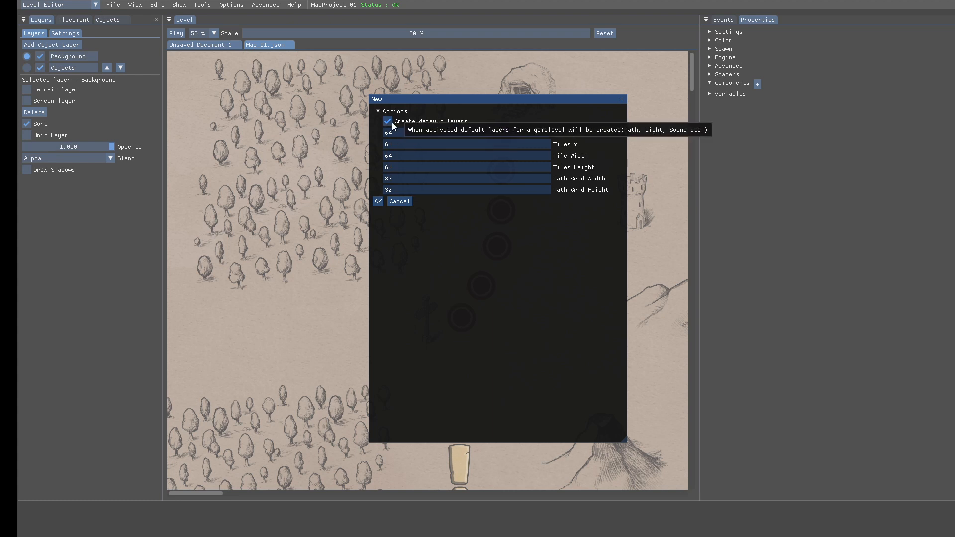
pyautogui.click(387, 120)
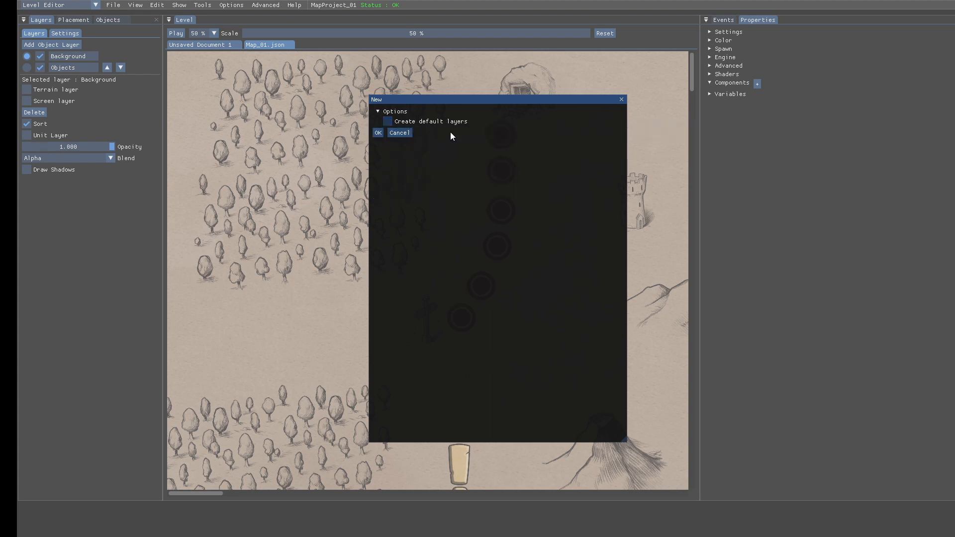
pyautogui.moveTo(464, 124)
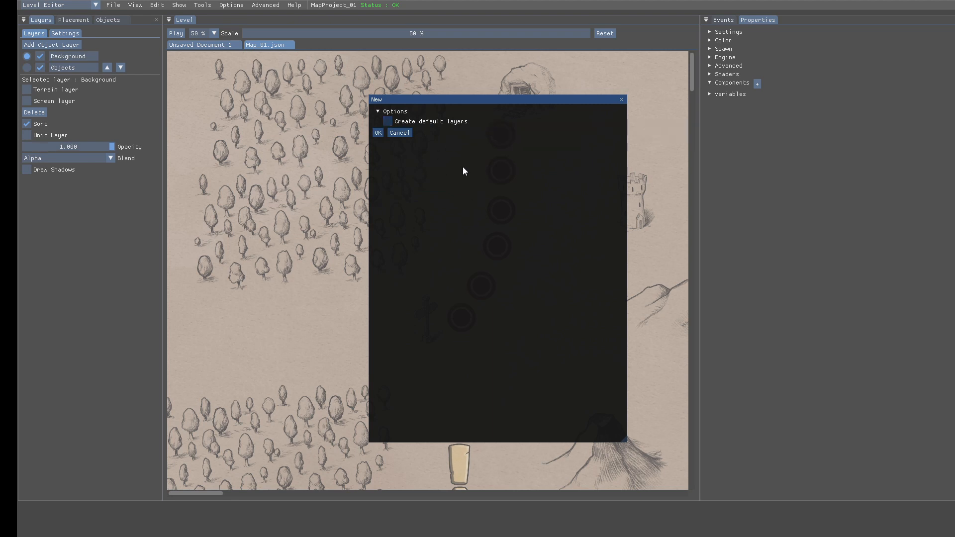
pyautogui.moveTo(377, 133)
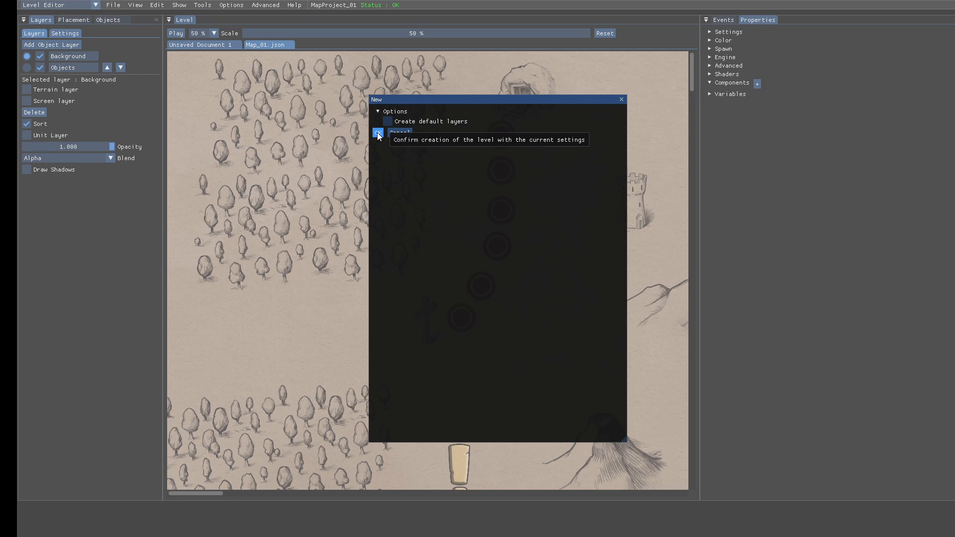
pyautogui.click(378, 133)
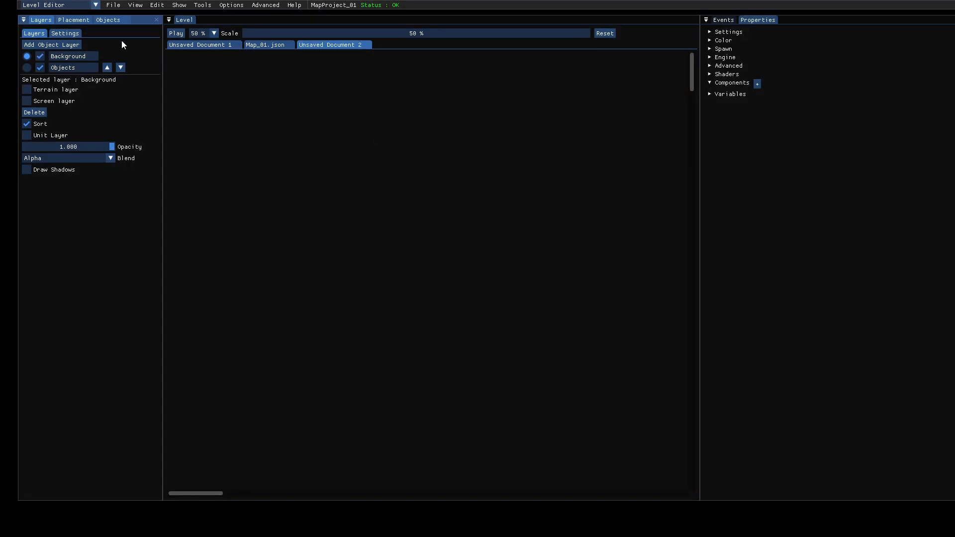
pyautogui.moveTo(77, 61)
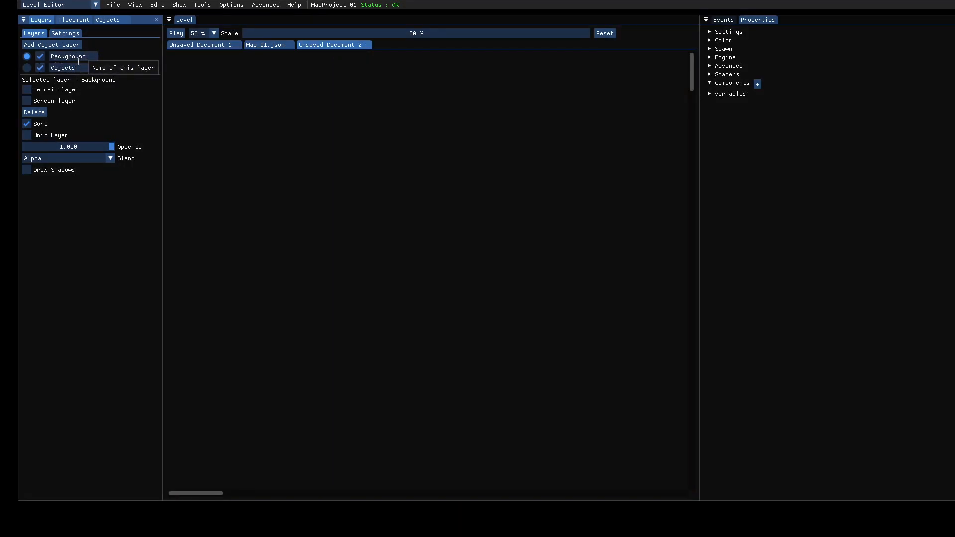
pyautogui.moveTo(105, 67)
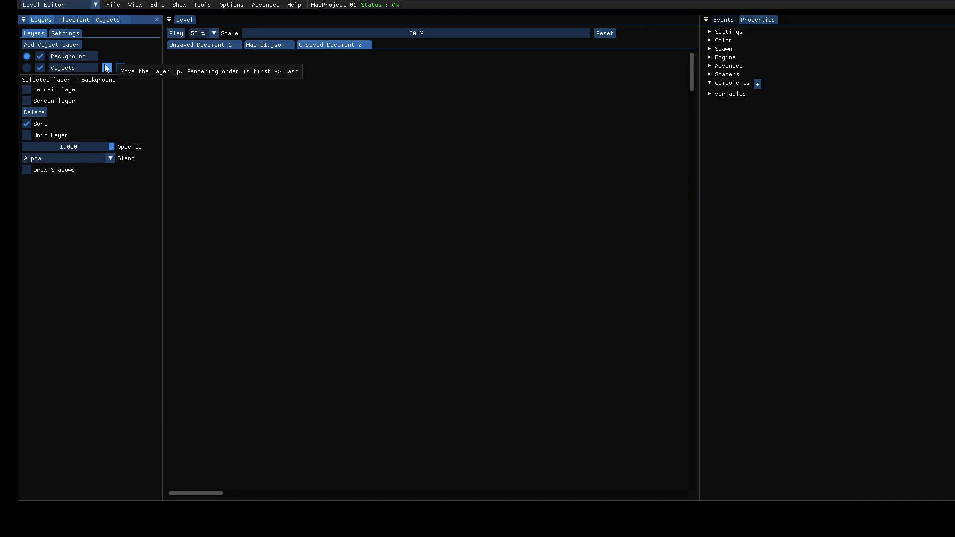
pyautogui.moveTo(27, 63)
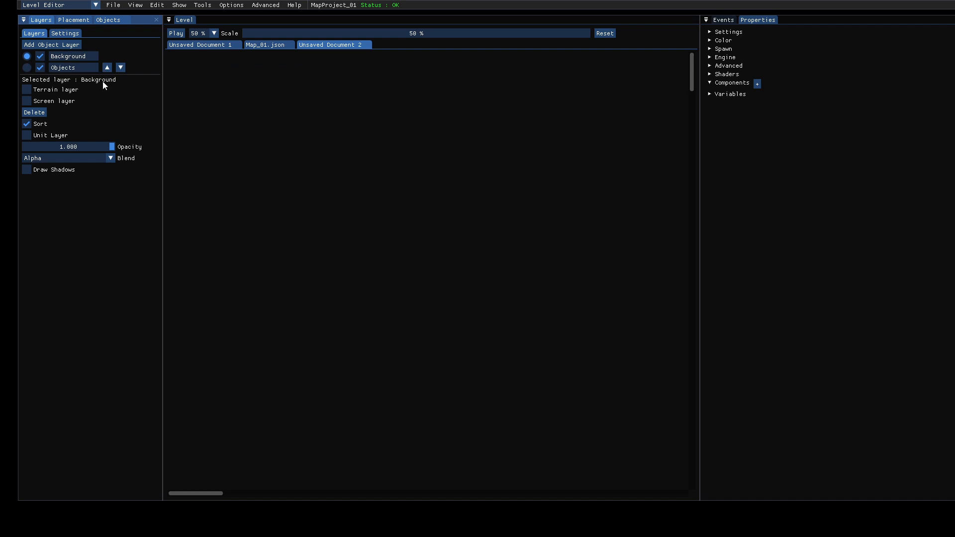
pyautogui.moveTo(50, 116)
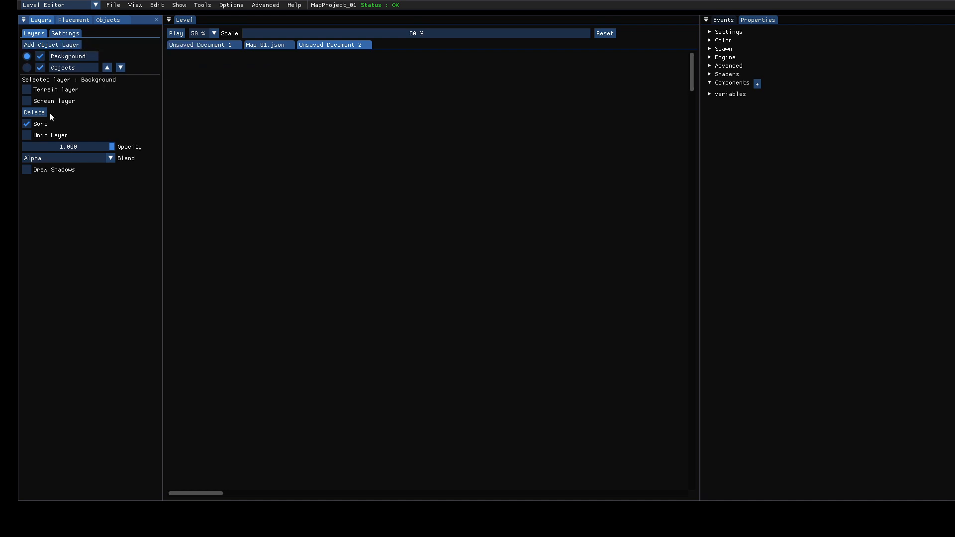
pyautogui.moveTo(40, 81)
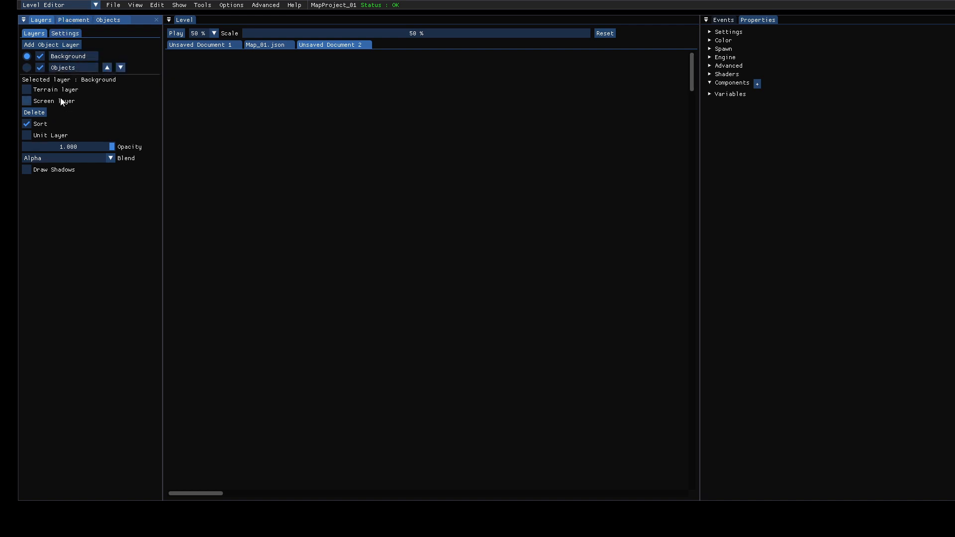
pyautogui.moveTo(85, 67)
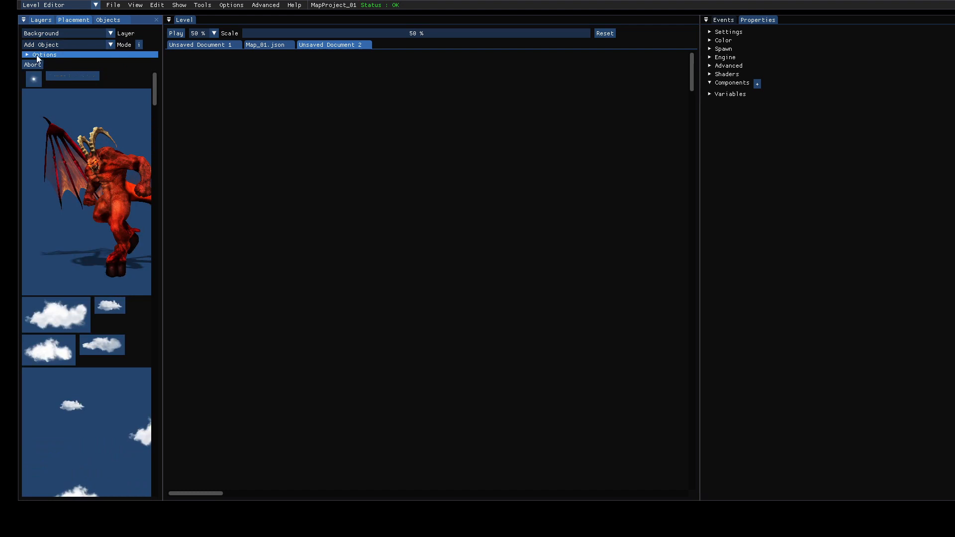
# - Expand placement Options and filter the previews to the map image folder
pyautogui.click(44, 54)
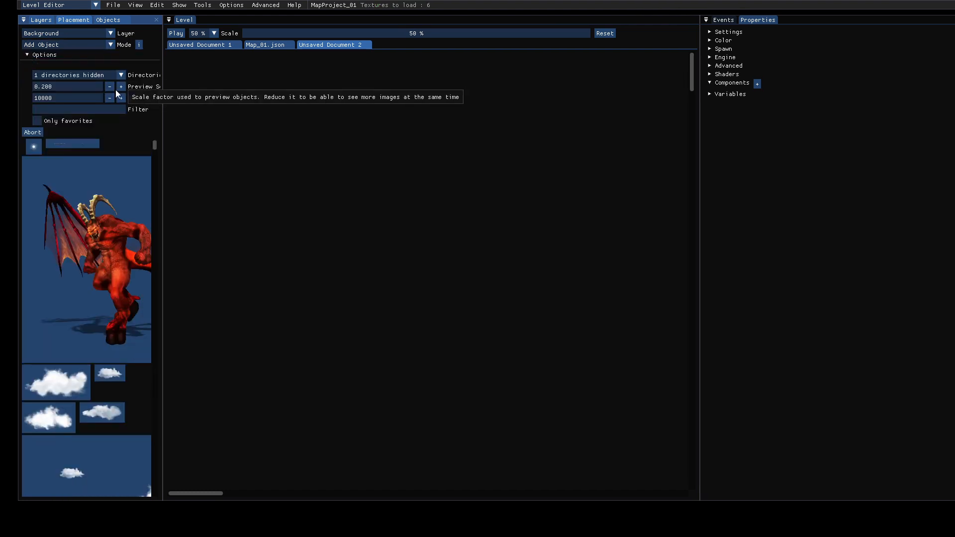
pyautogui.moveTo(122, 76)
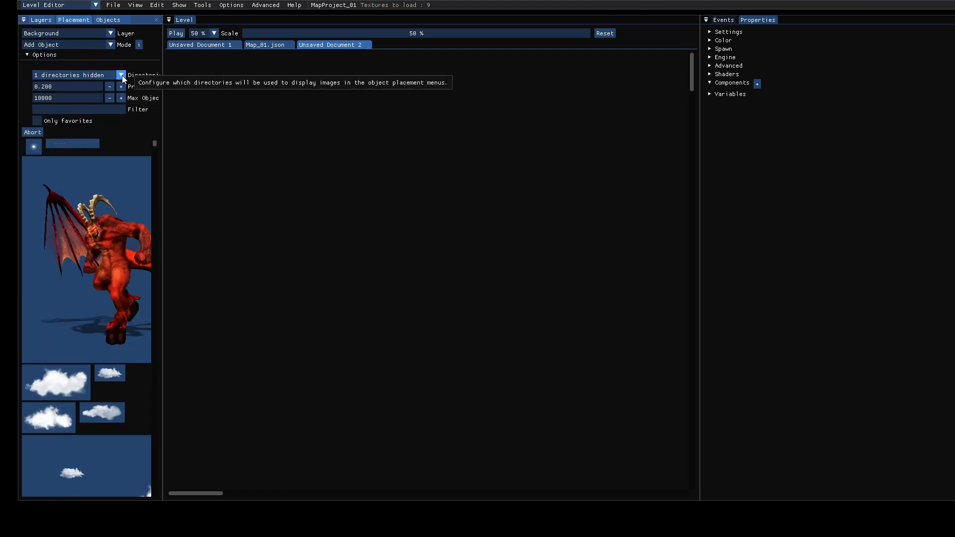
pyautogui.click(120, 75)
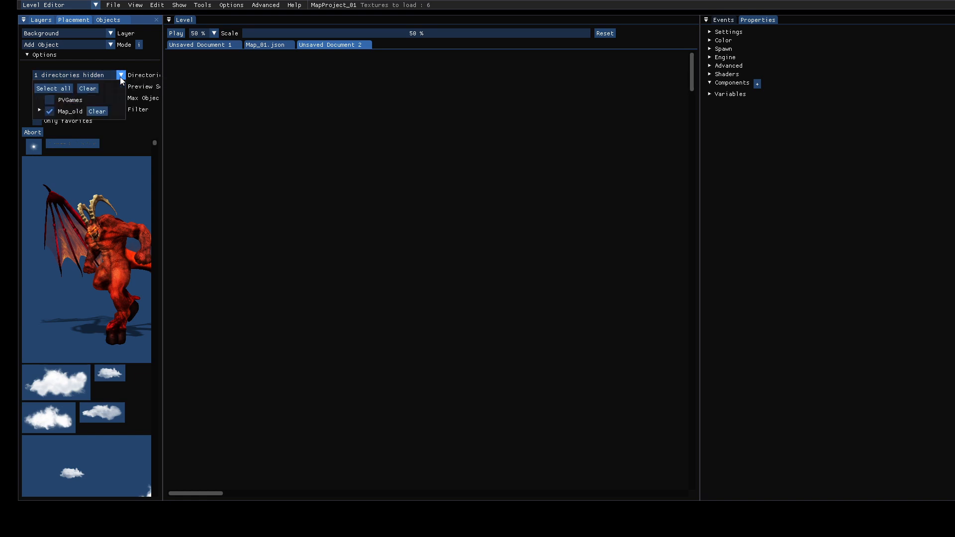
pyautogui.click(70, 112)
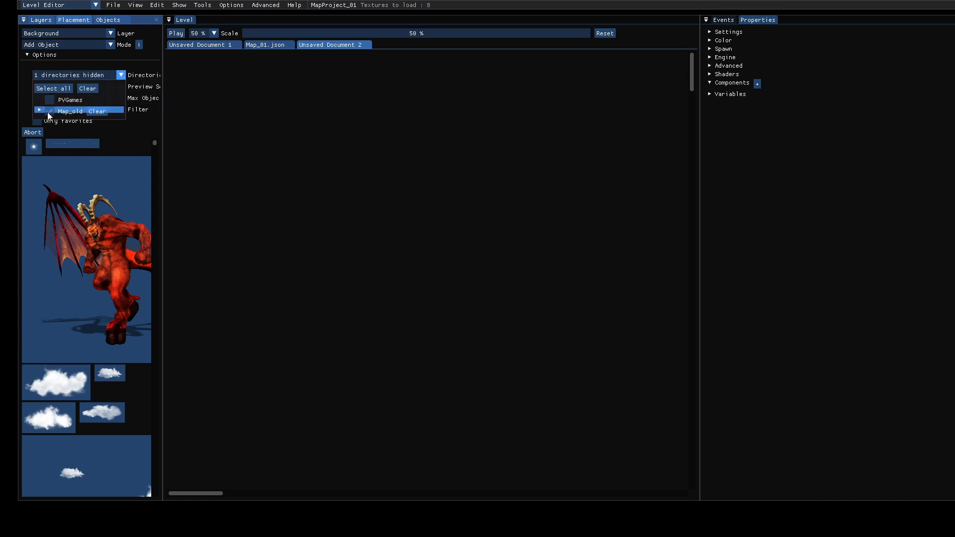
pyautogui.click(49, 111)
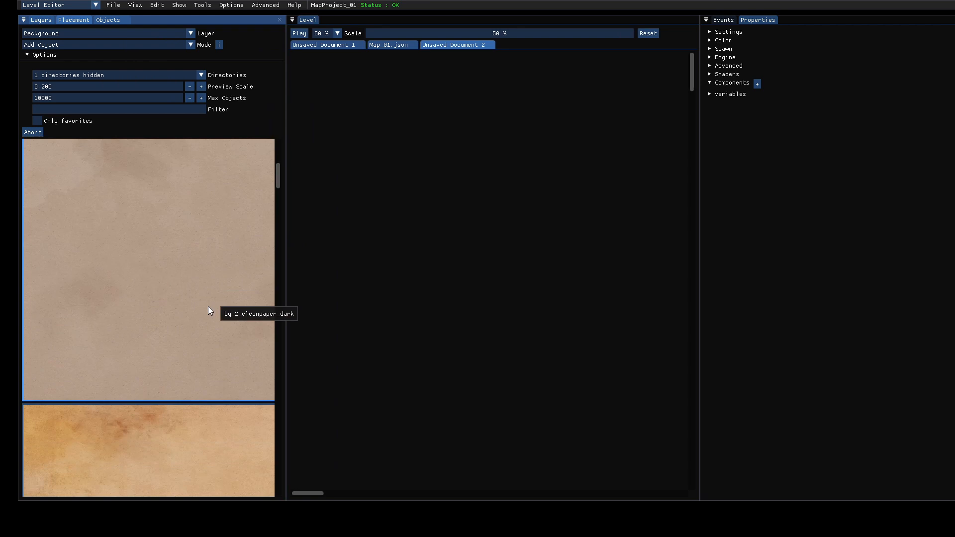
# - Scroll the map artwork previews down to find the paper texture
pyautogui.scroll(-3)
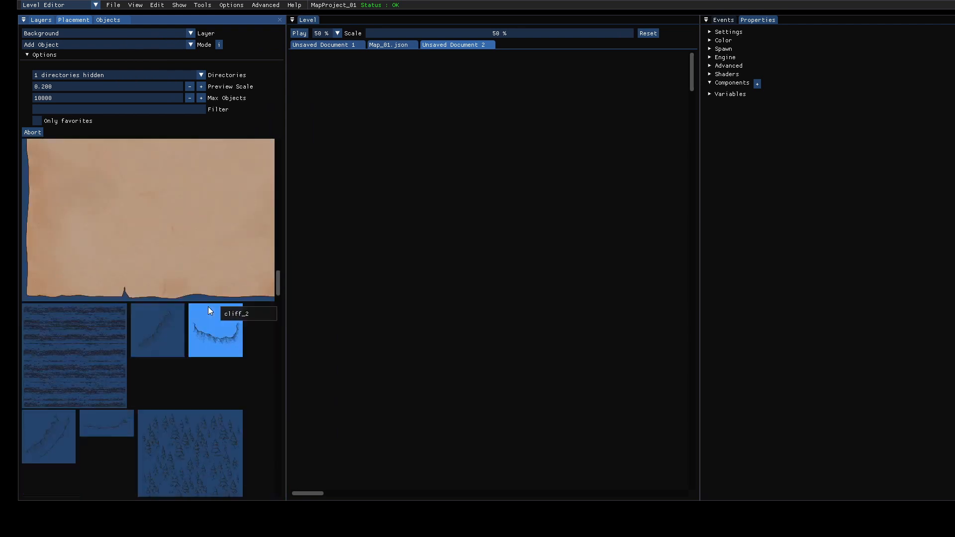
pyautogui.scroll(-3)
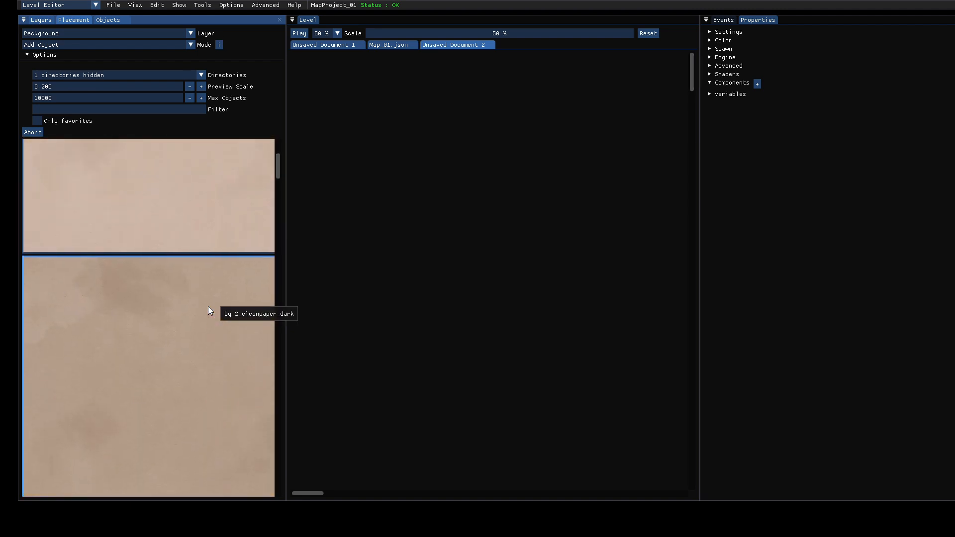
pyautogui.scroll(-3)
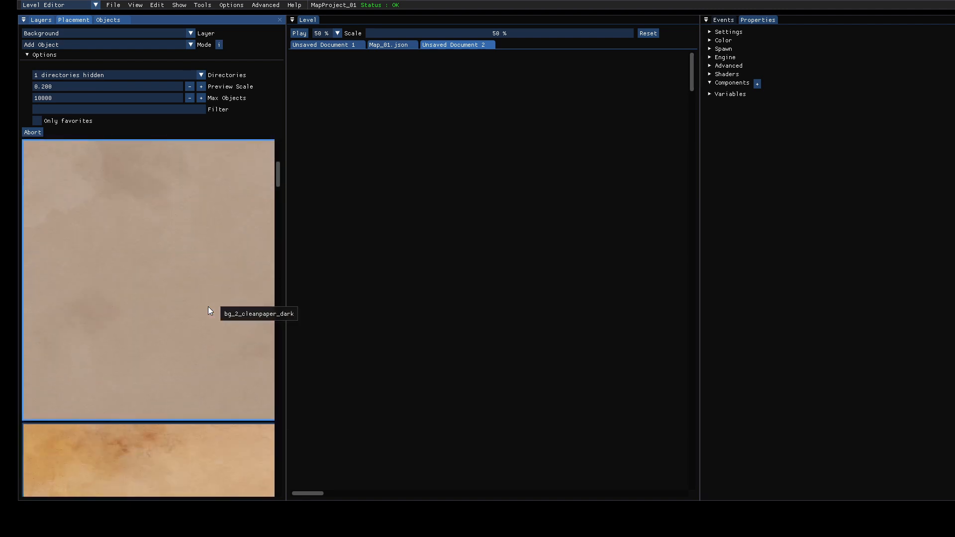
pyautogui.scroll(-3)
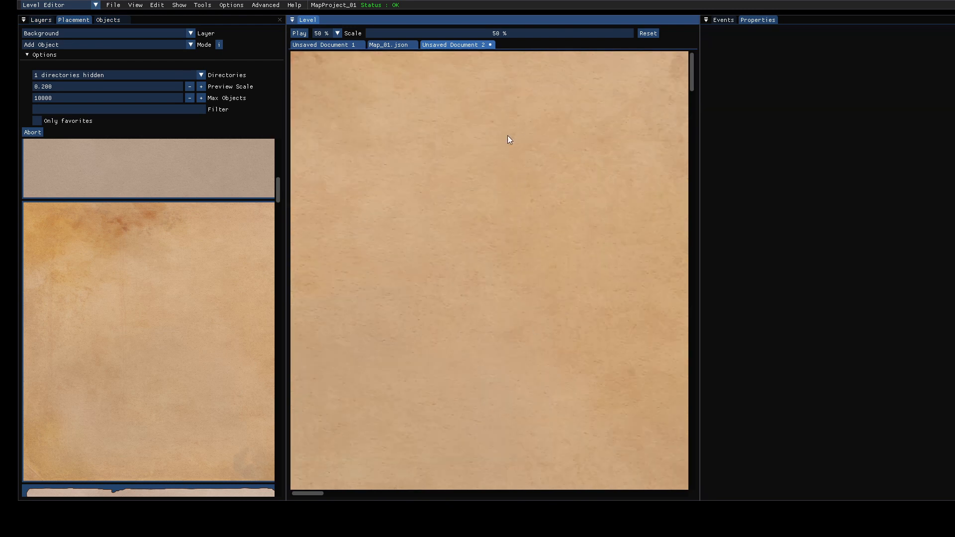
pyautogui.moveTo(417, 214)
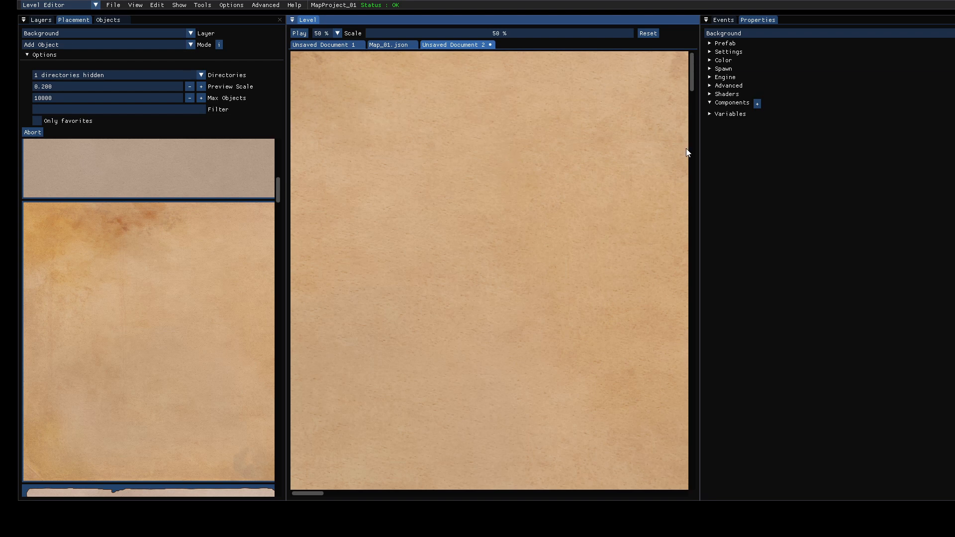
pyautogui.moveTo(728, 52)
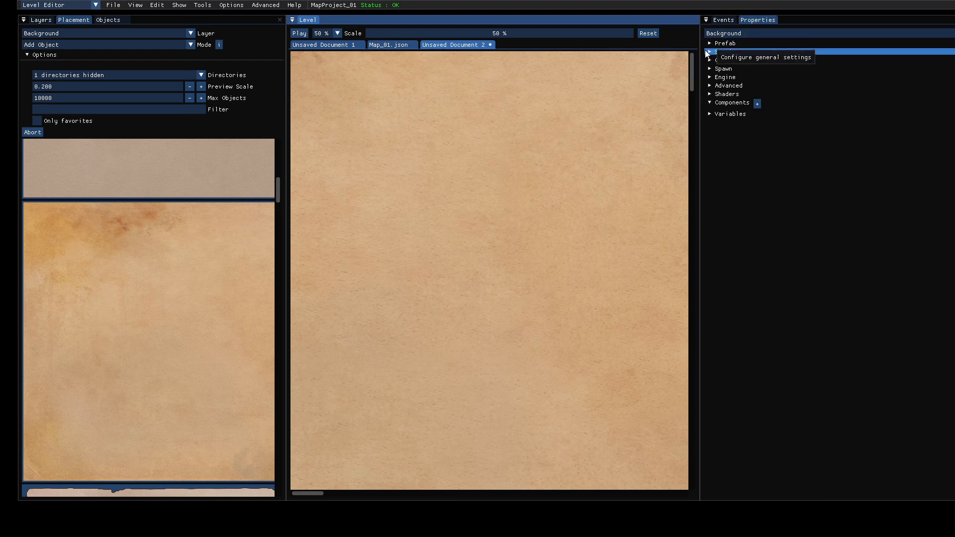
# - Expand the background's general Settings in the Properties panel
pyautogui.click(710, 52)
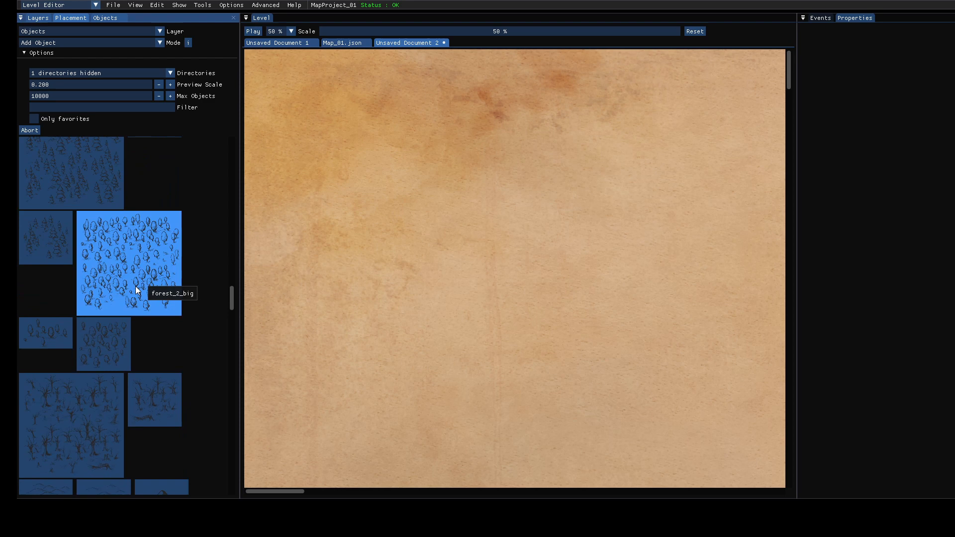
# - Place the big forest and a lone mountain peak, then pick the wide mountain range
pyautogui.click(128, 263)
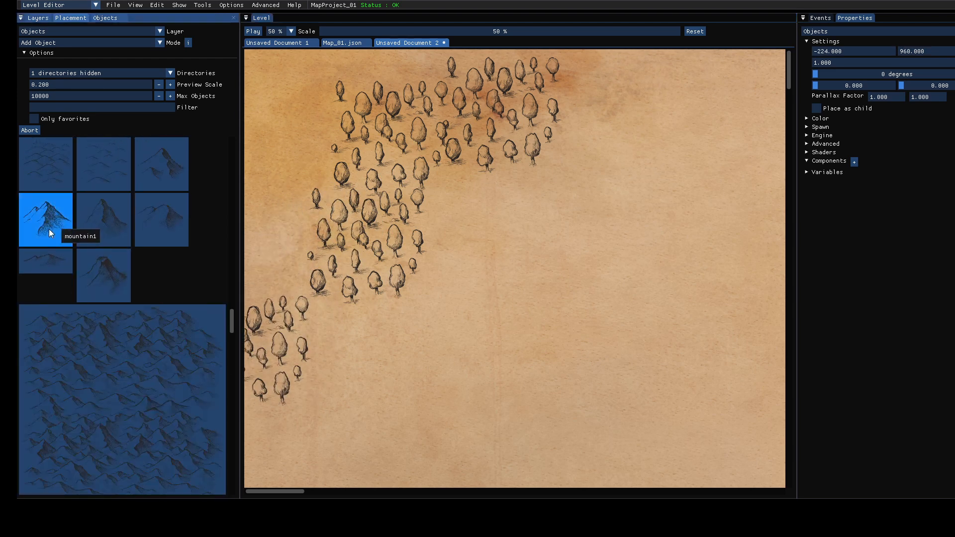
pyautogui.click(402, 408)
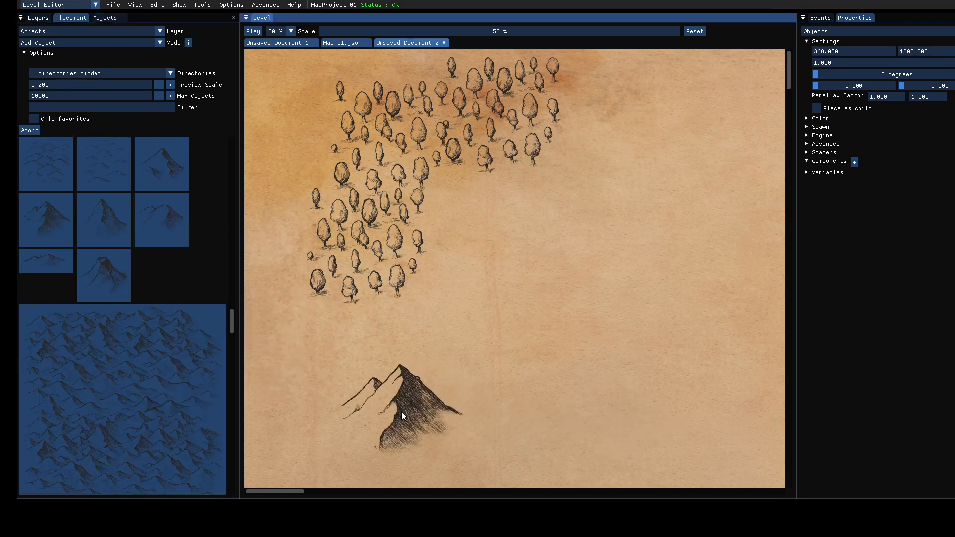
pyautogui.click(679, 304)
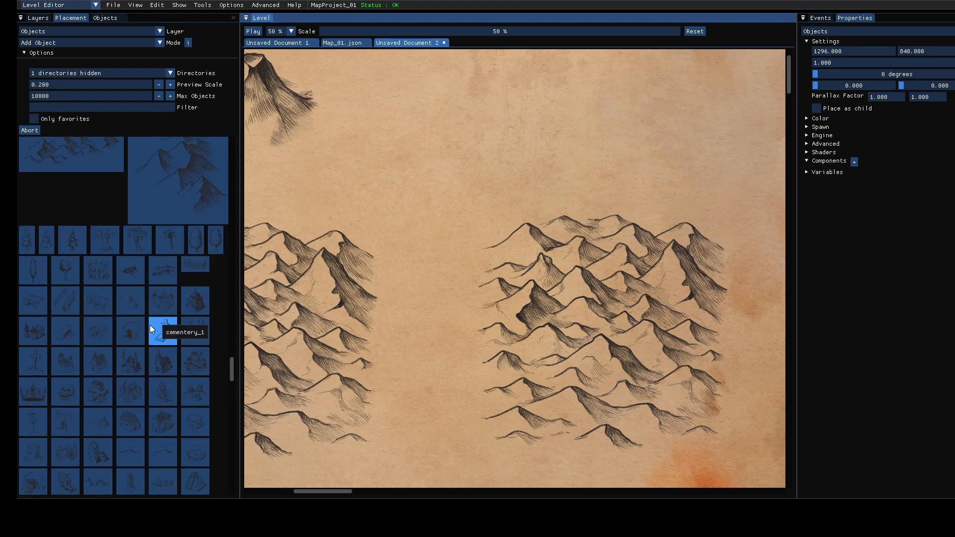
# - Scroll the Placement asset grid and select the round tower_2 asset
pyautogui.scroll(-3)
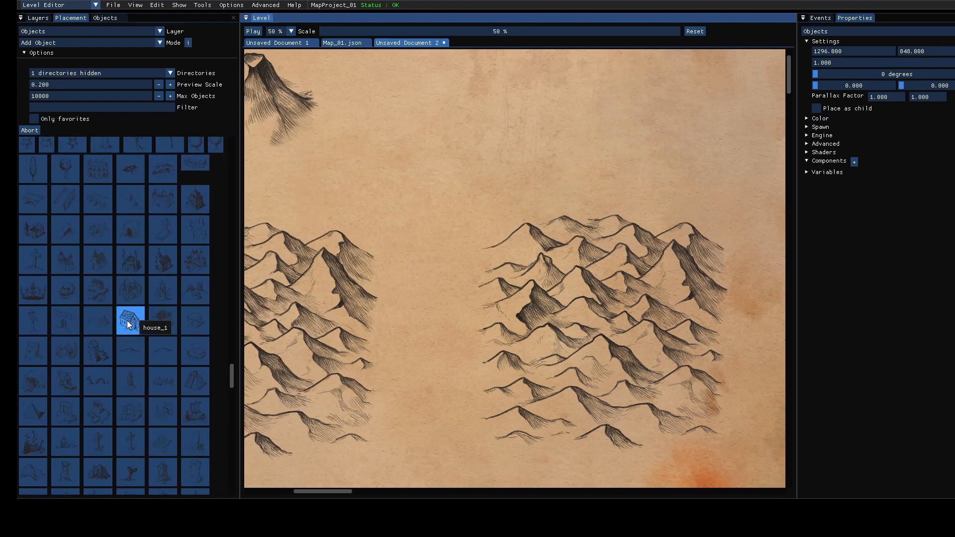
pyautogui.moveTo(162, 320)
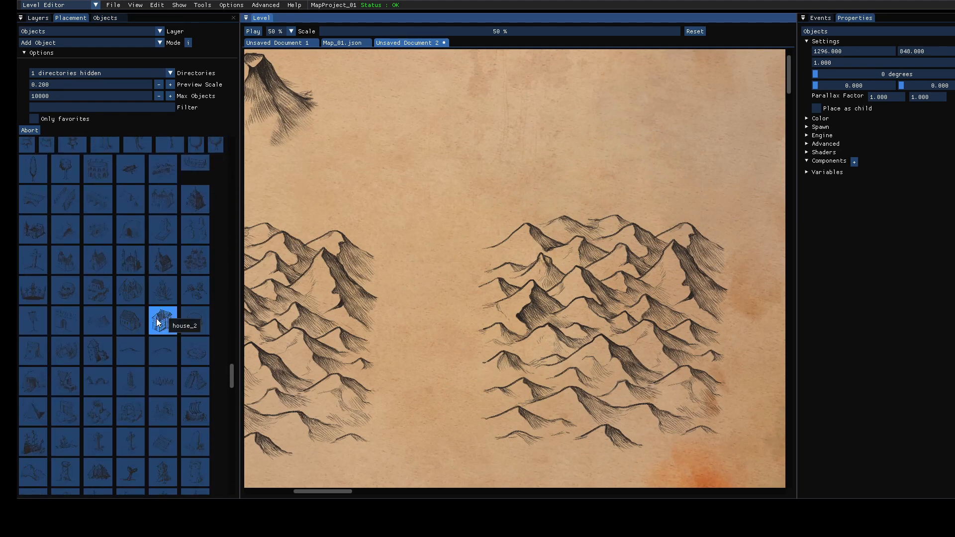
pyautogui.moveTo(59, 95)
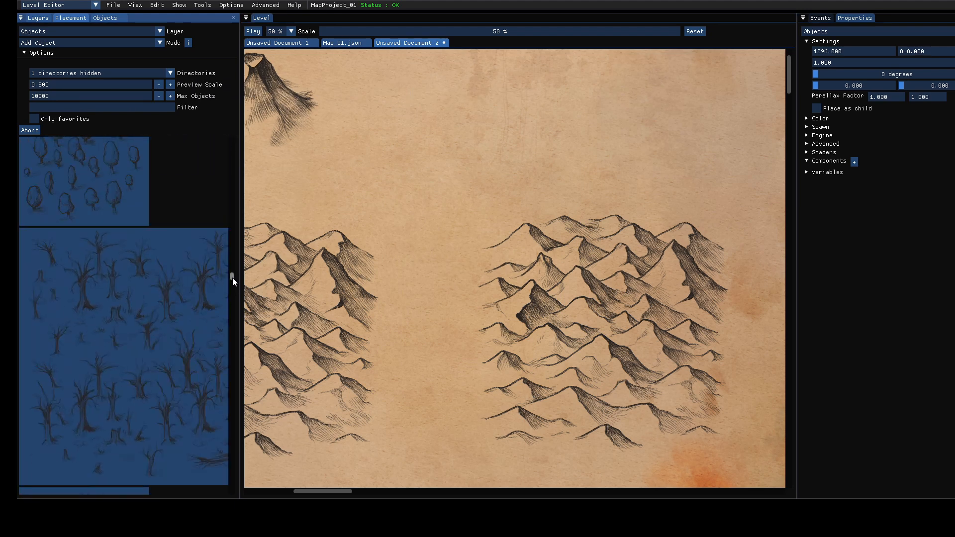
pyautogui.scroll(-3)
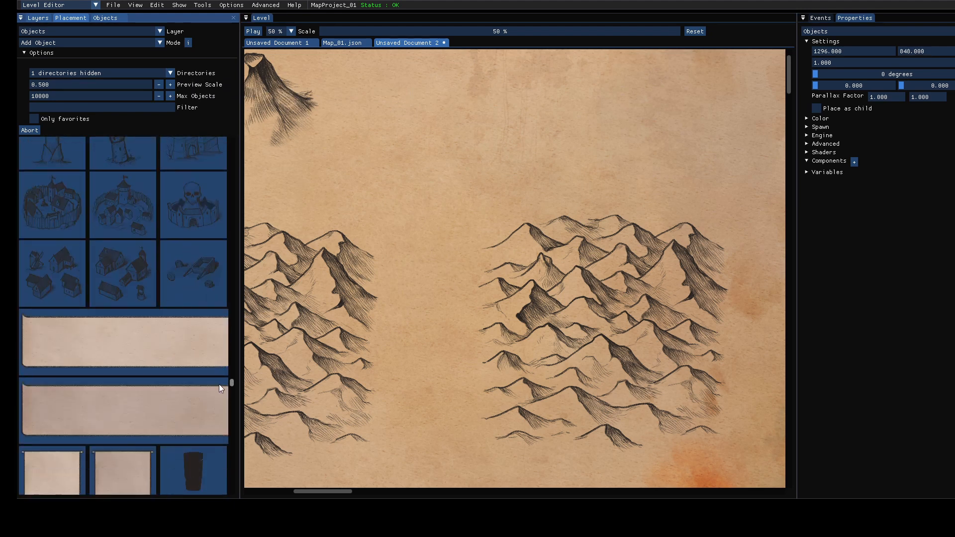
pyautogui.scroll(3)
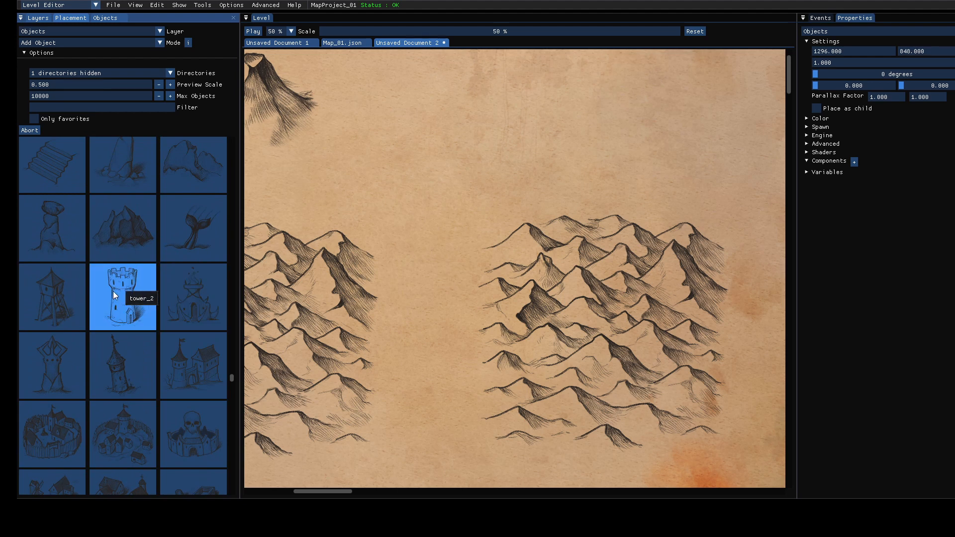
pyautogui.click(509, 157)
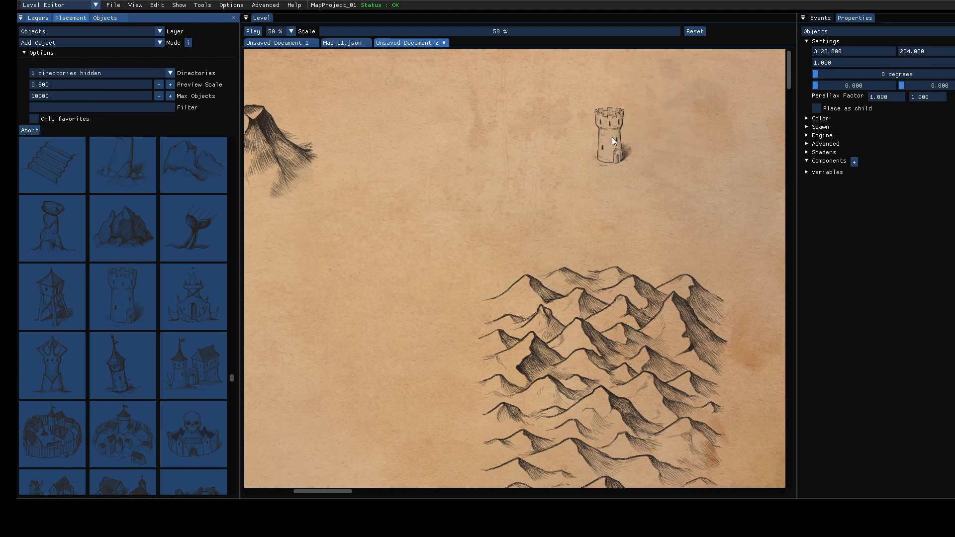
# - Select the placed tower and set its Engine Display Name to 'Magic Tower'
pyautogui.click(523, 189)
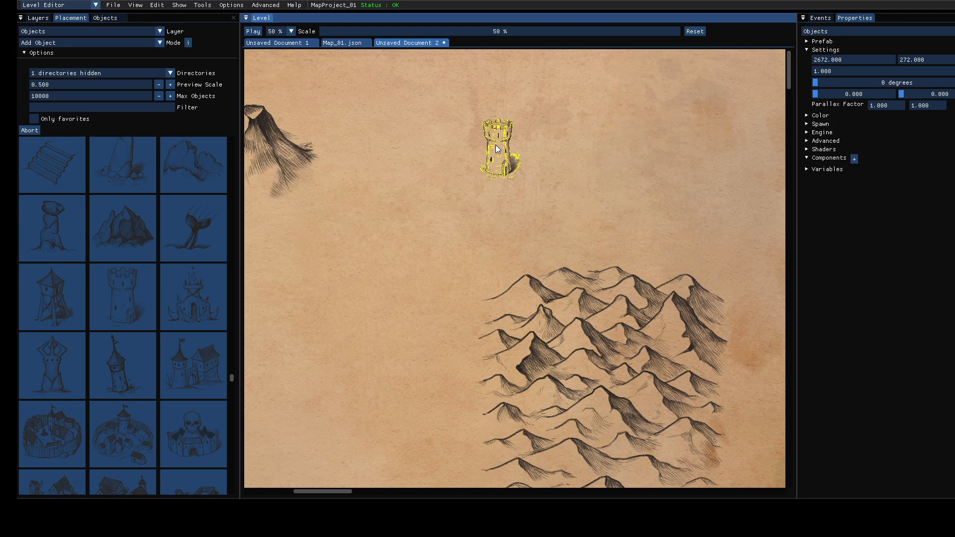
pyautogui.moveTo(565, 158)
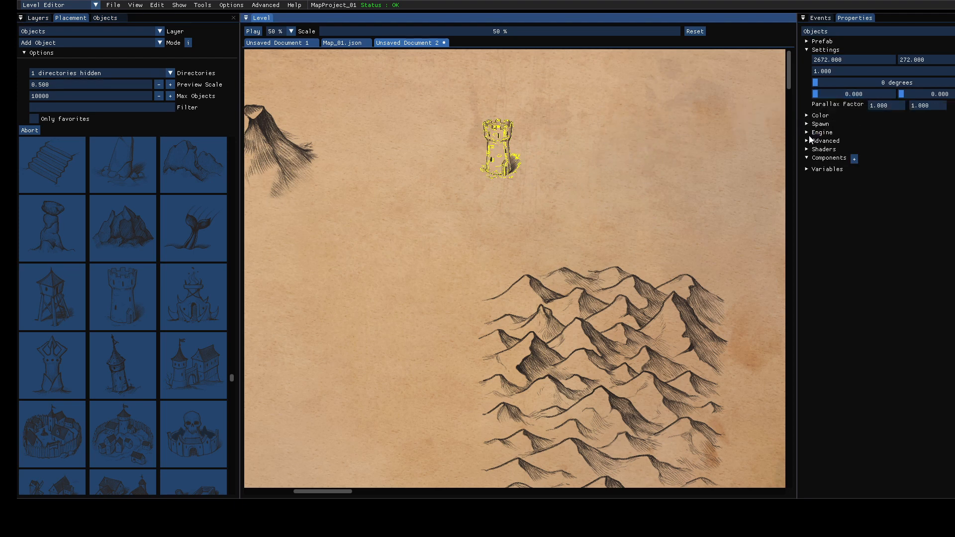
pyautogui.click(822, 132)
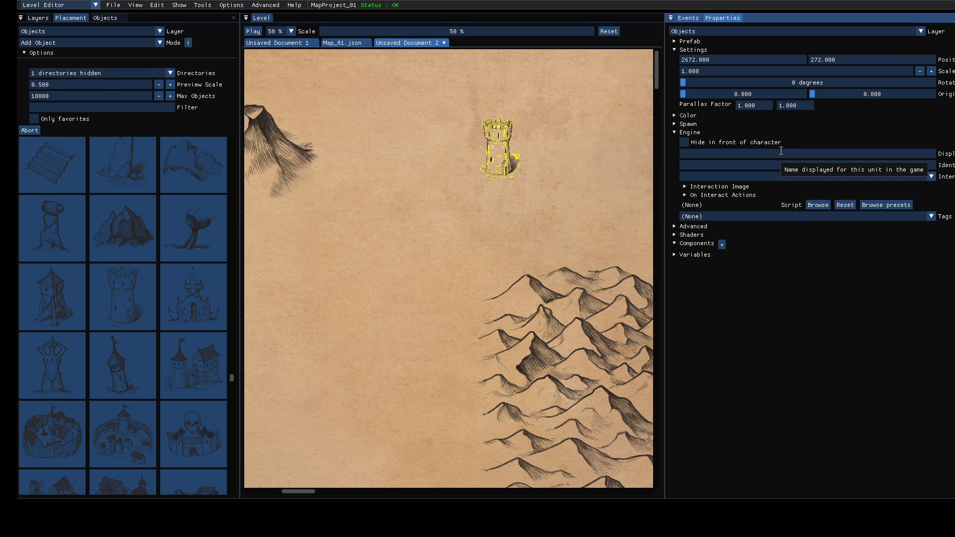
pyautogui.click(731, 153)
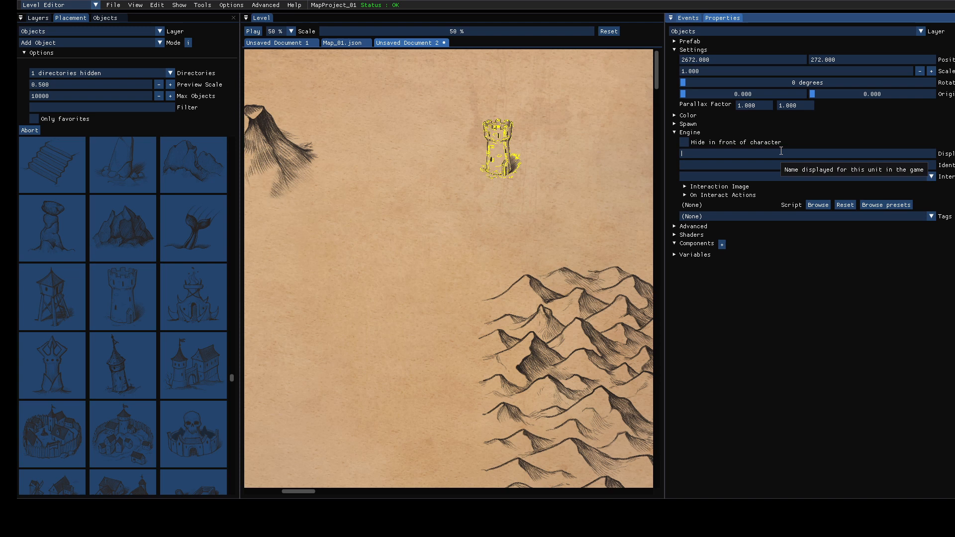
pyautogui.write('M')
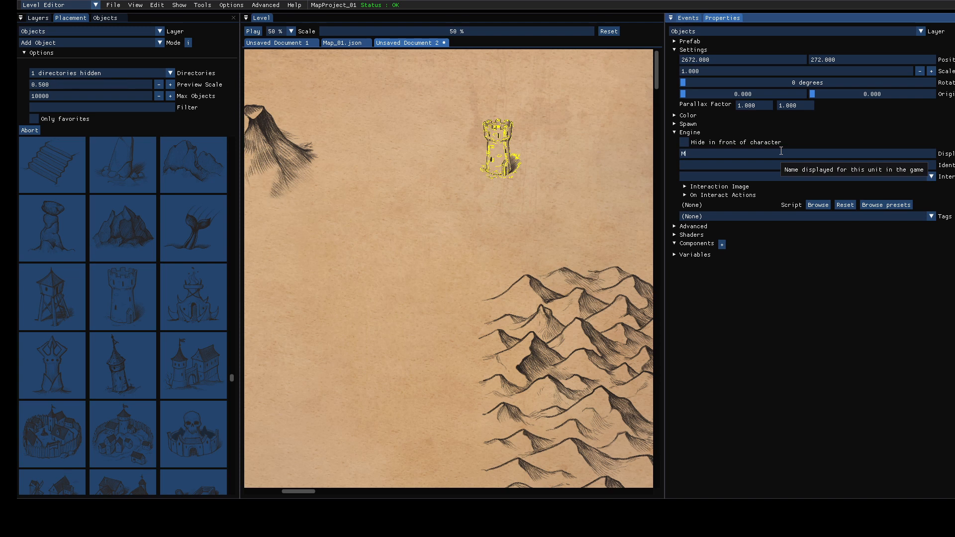
pyautogui.write('agic')
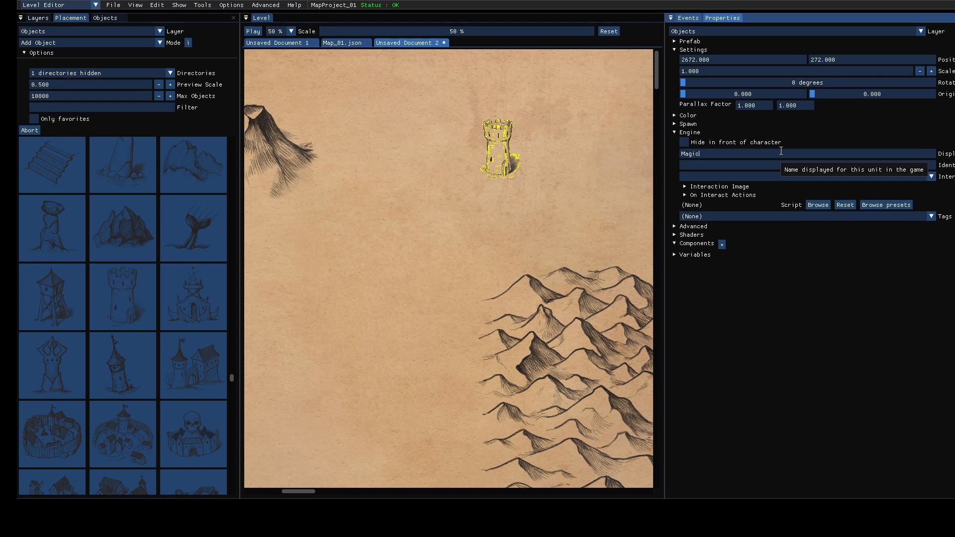
pyautogui.write('Tower')
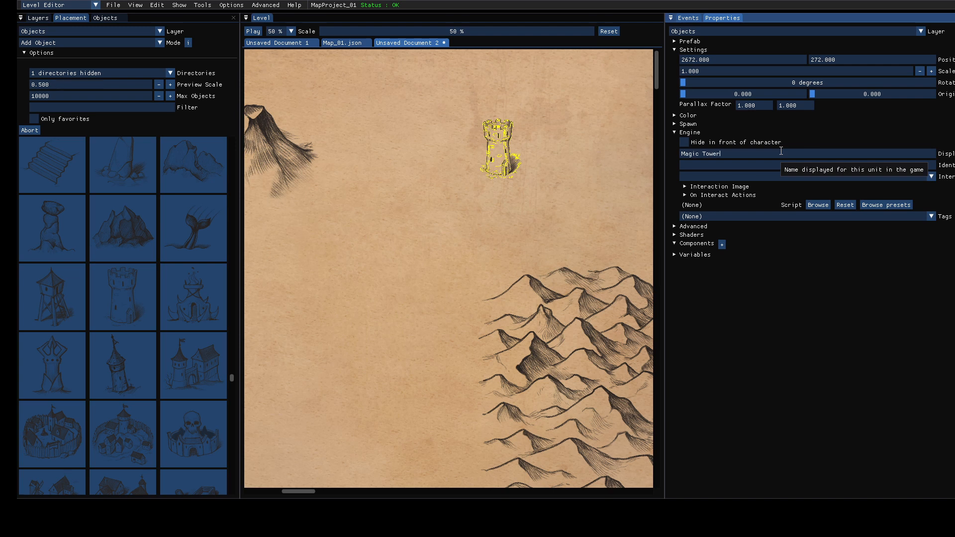
pyautogui.moveTo(787, 179)
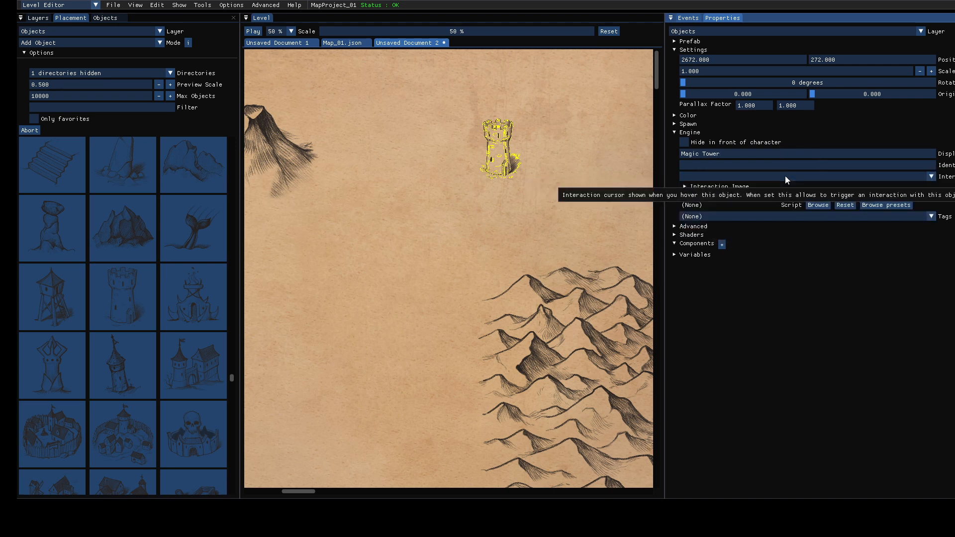
# - Set the interaction cursor to Move and add a new On Interact action
pyautogui.click(931, 177)
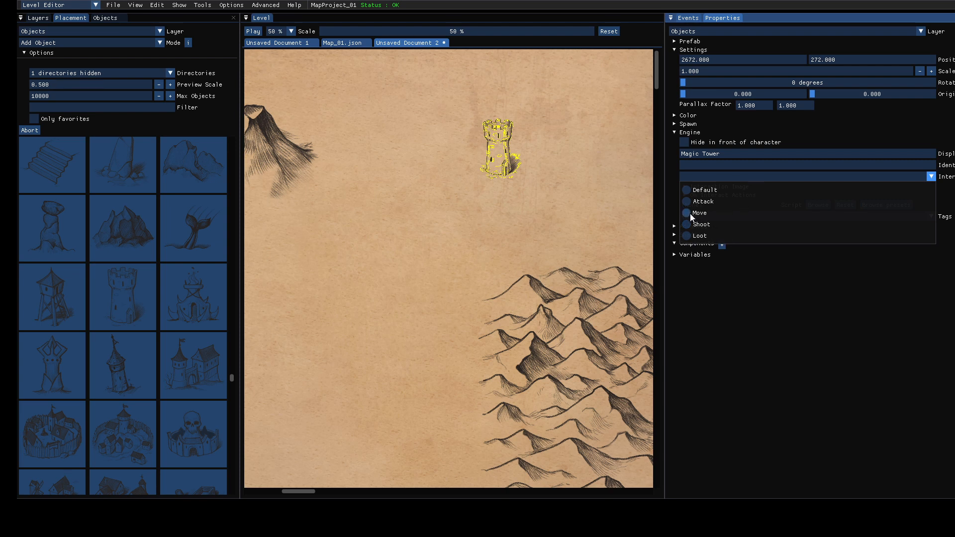
pyautogui.click(699, 213)
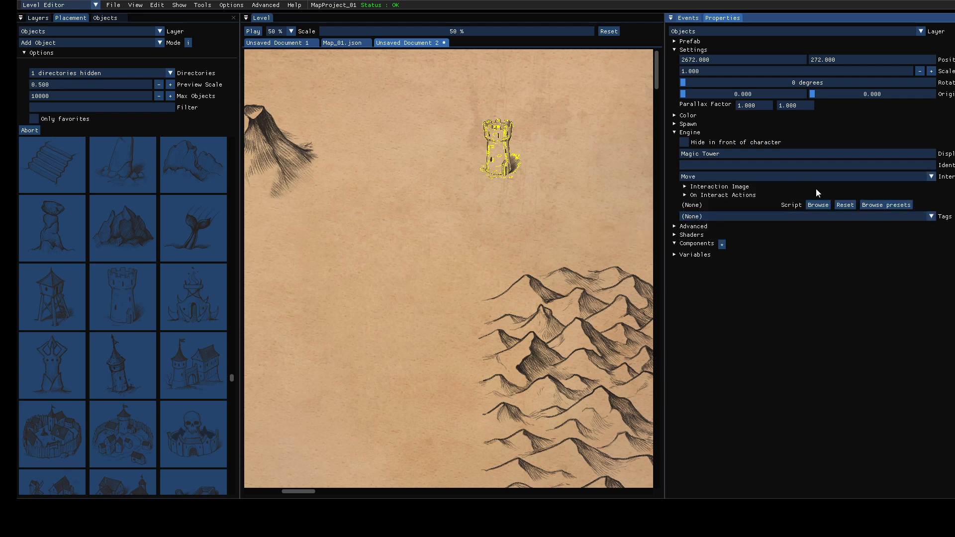
pyautogui.click(685, 186)
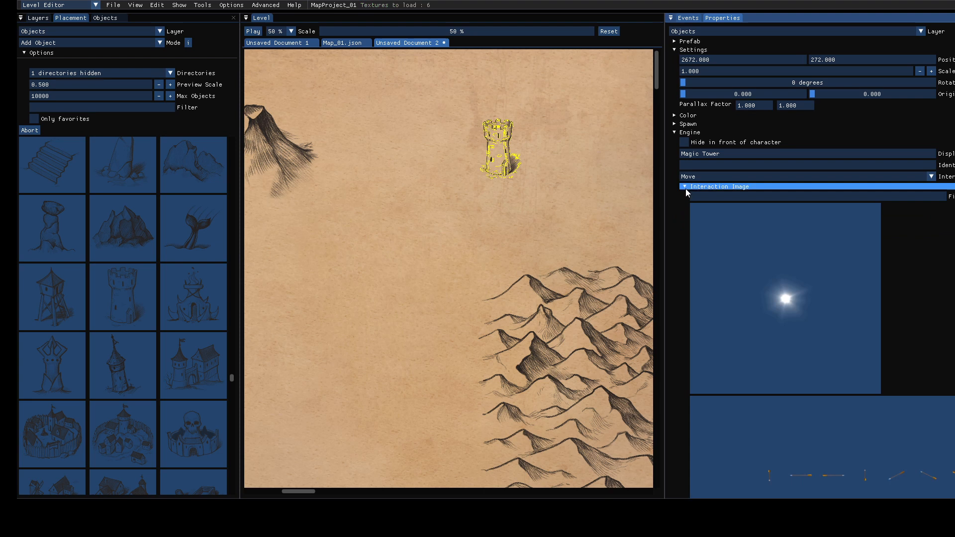
pyautogui.click(683, 187)
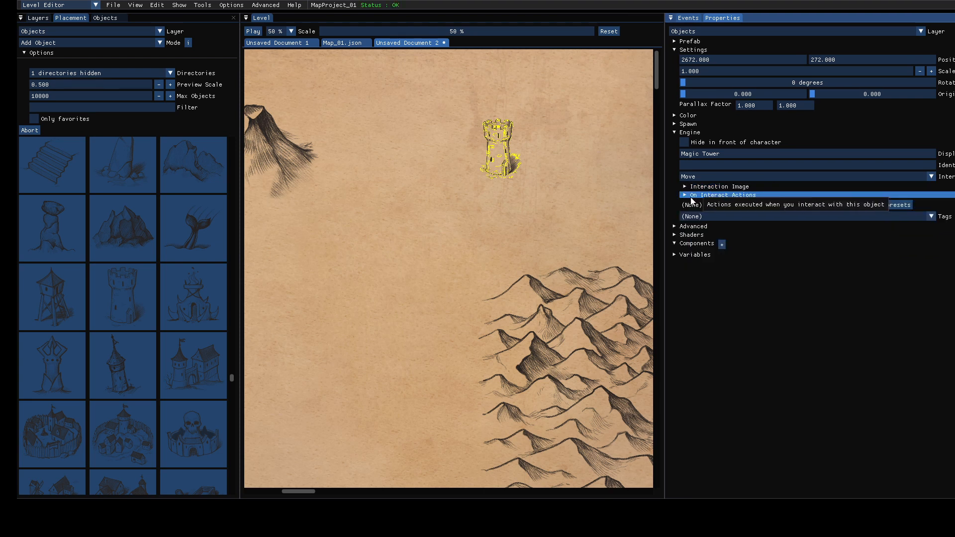
pyautogui.click(684, 195)
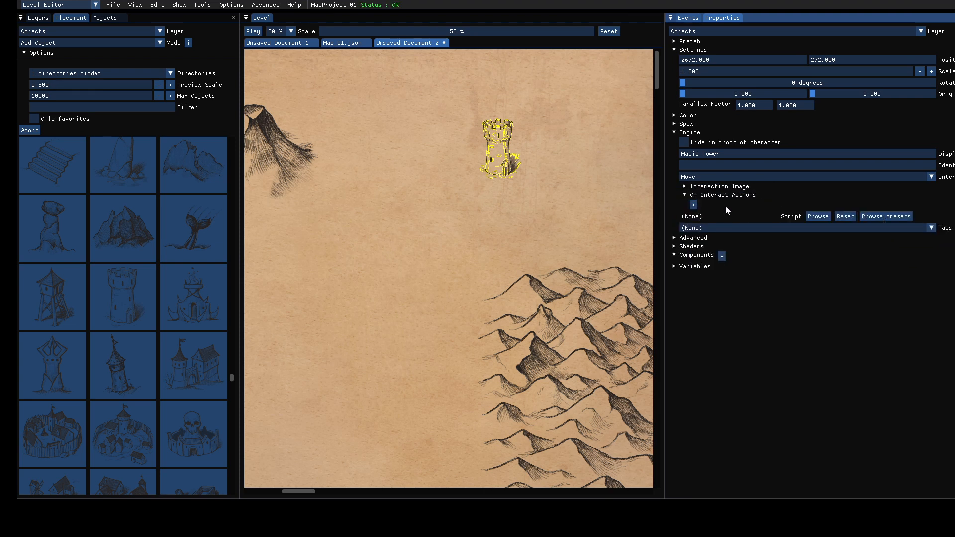
pyautogui.click(685, 195)
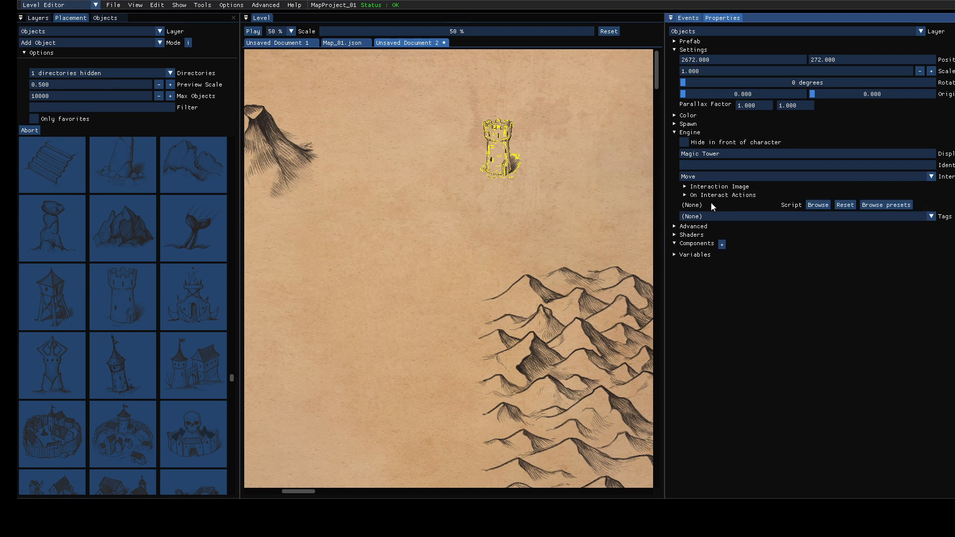
pyautogui.click(685, 195)
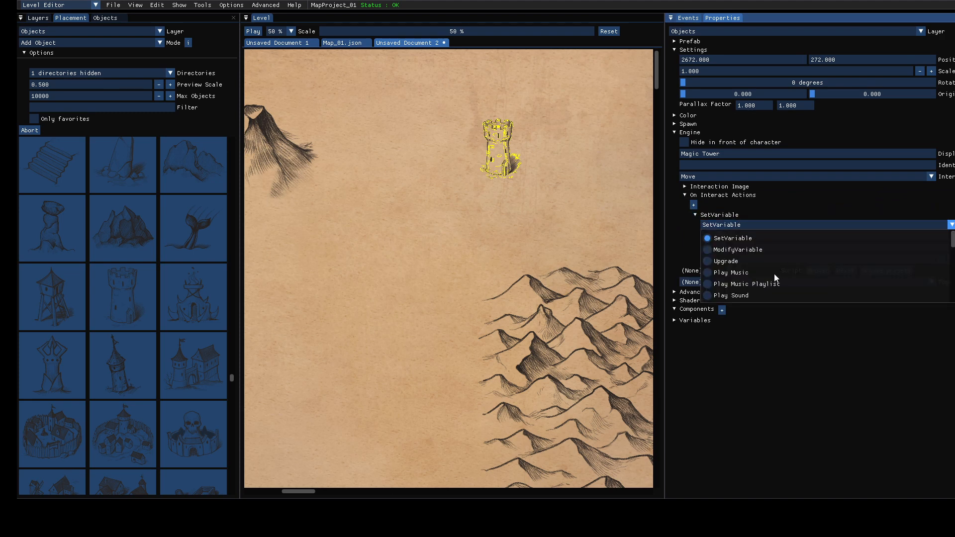
# - Make the action 'Load a level' targeting RainTest_01.json
pyautogui.scroll(-3)
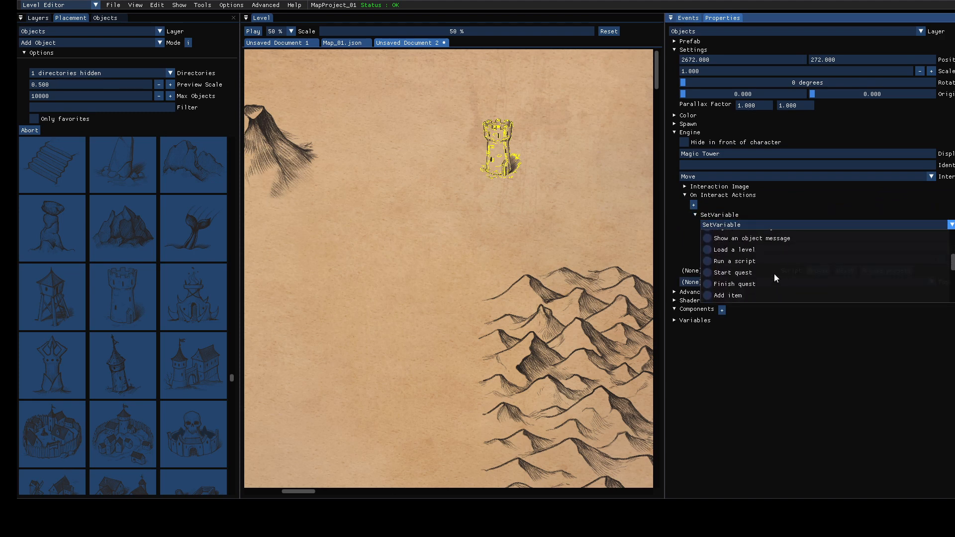
pyautogui.click(734, 249)
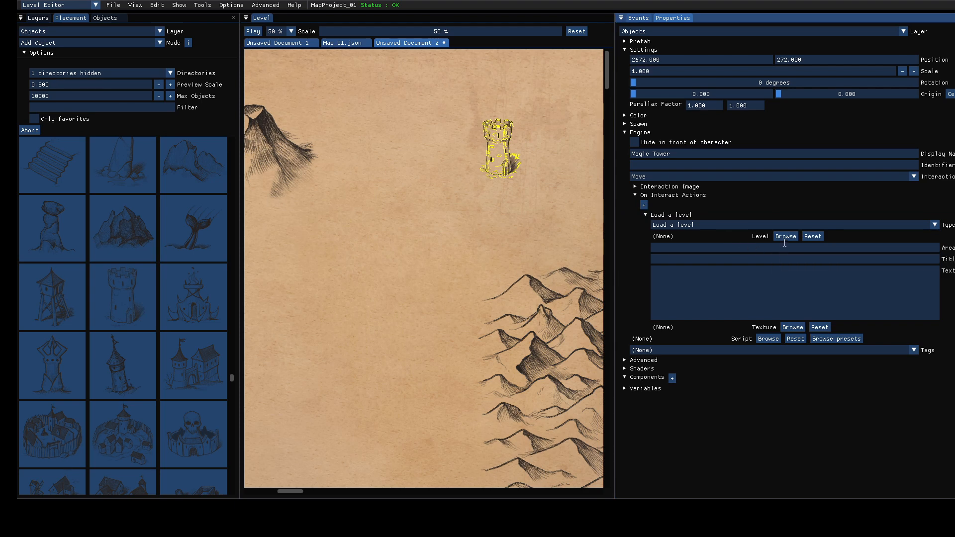
pyautogui.click(785, 236)
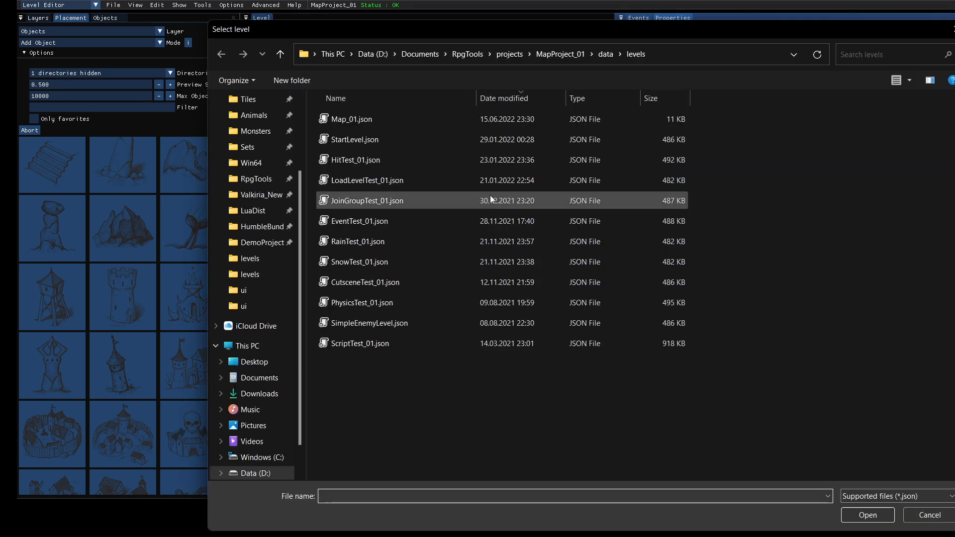
pyautogui.click(353, 139)
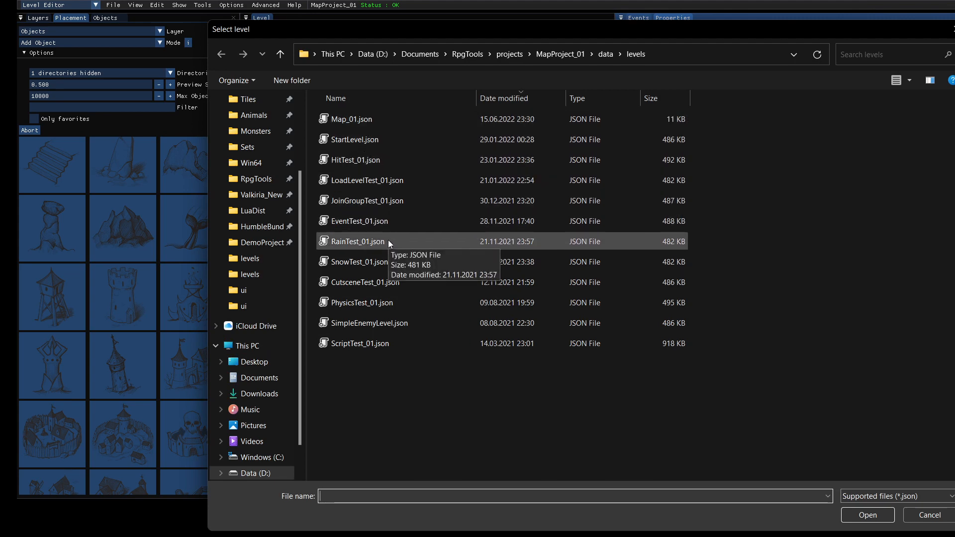
pyautogui.doubleClick(357, 241)
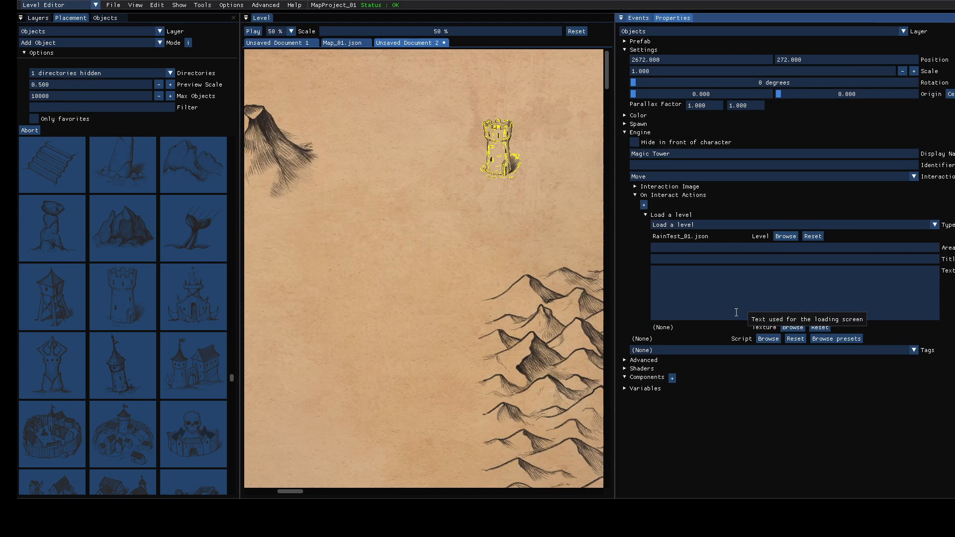
pyautogui.moveTo(693, 247)
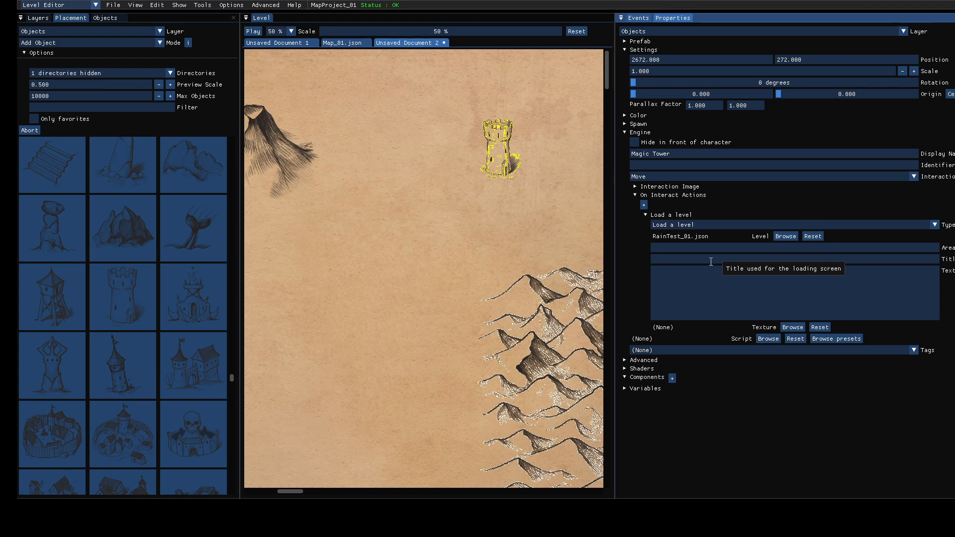
# - Enter title 'Magic Tower' and text 'You enter the magic tower' for the loading screen
pyautogui.write('You')
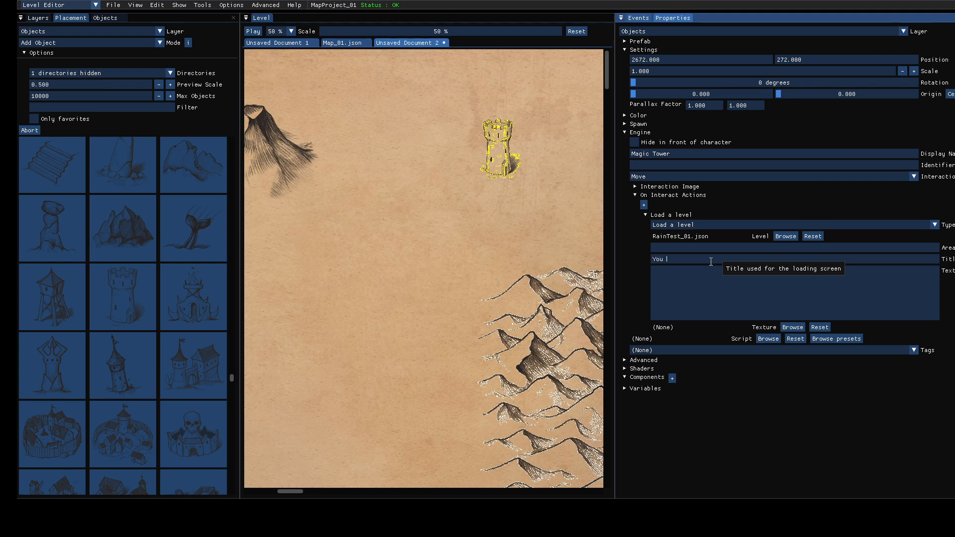
pyautogui.write('Magil')
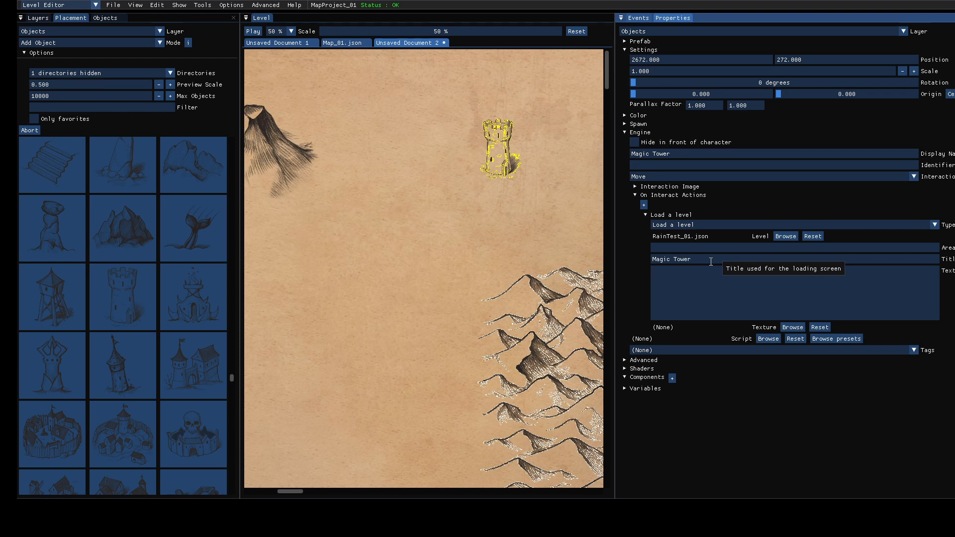
pyautogui.write('You enter the')
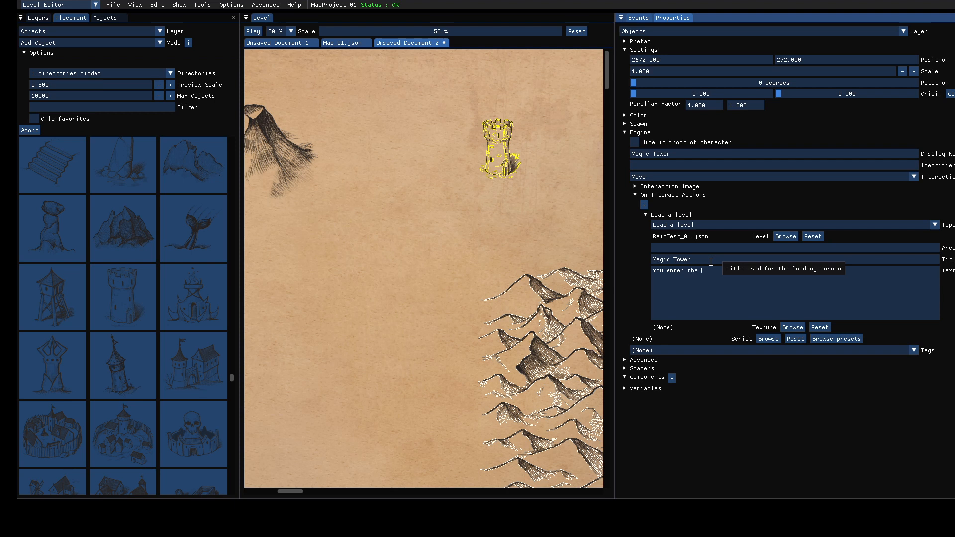
pyautogui.write('magict')
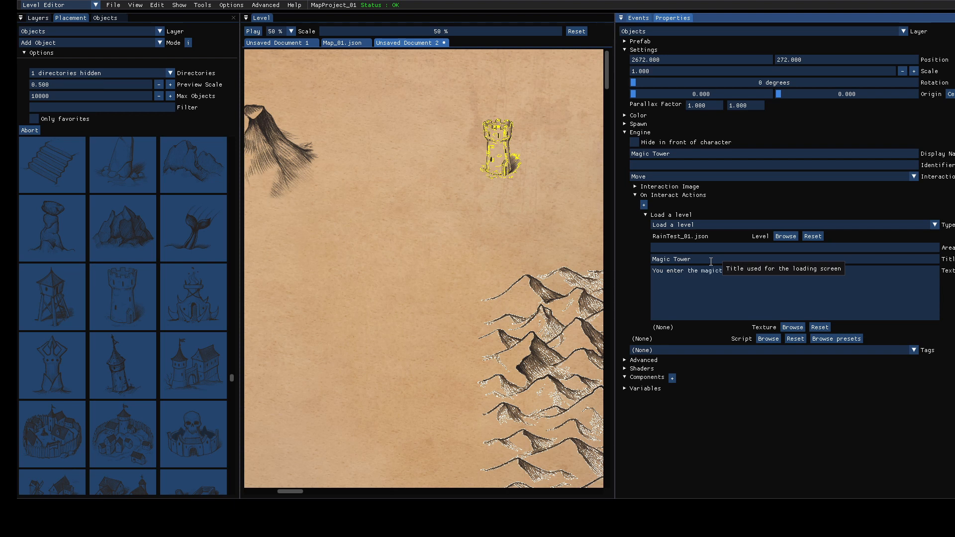
pyautogui.moveTo(716, 226)
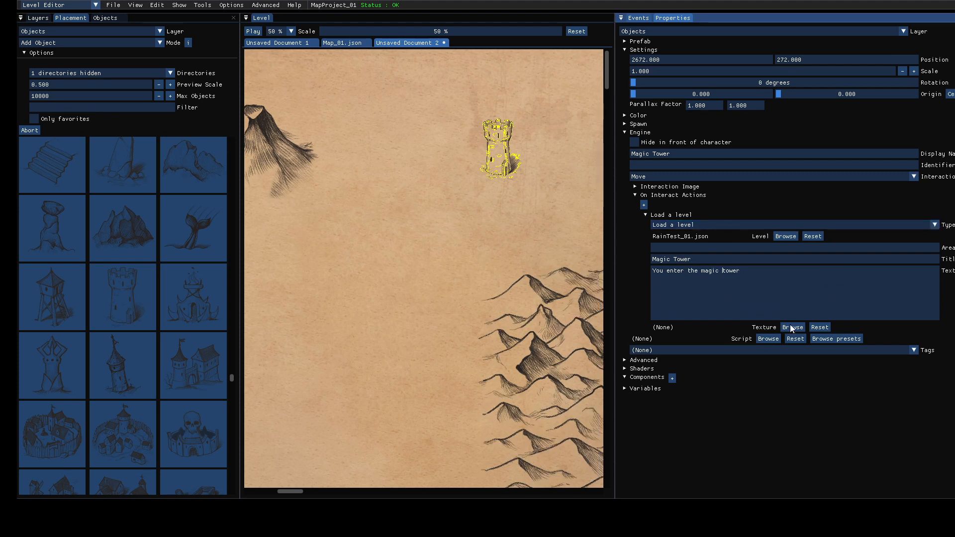
# - Browse to ui/textures/Cutscenes and choose SneakingOrcs.png as the loading screen texture
pyautogui.click(793, 327)
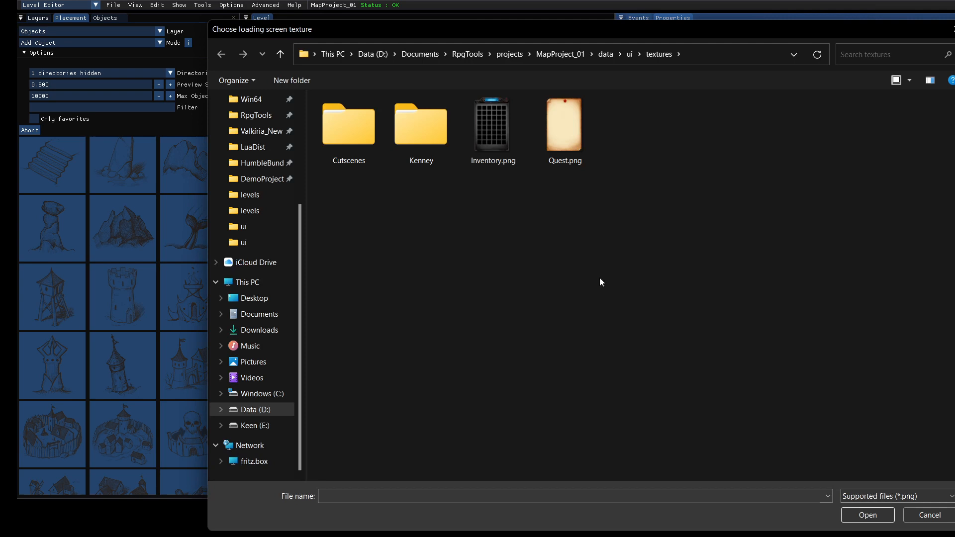
pyautogui.click(348, 125)
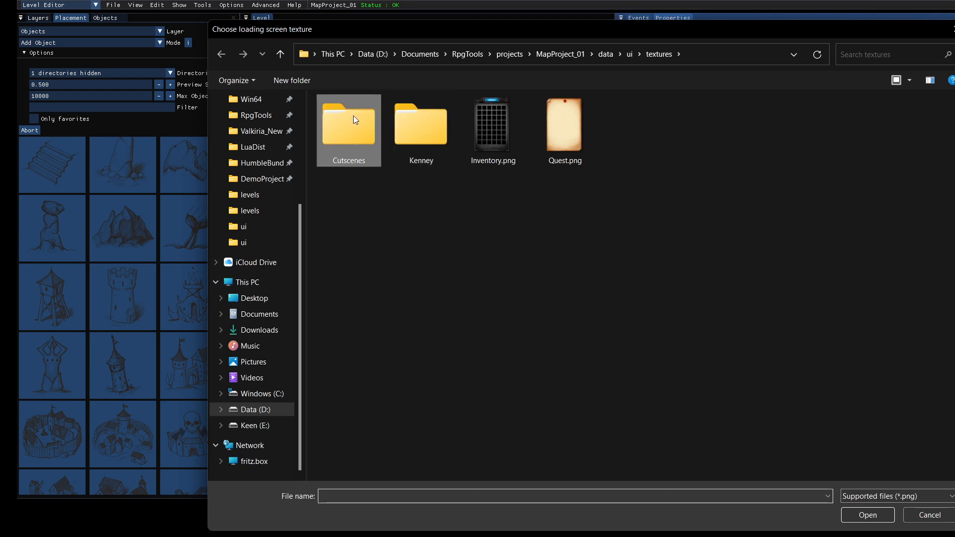
pyautogui.doubleClick(348, 123)
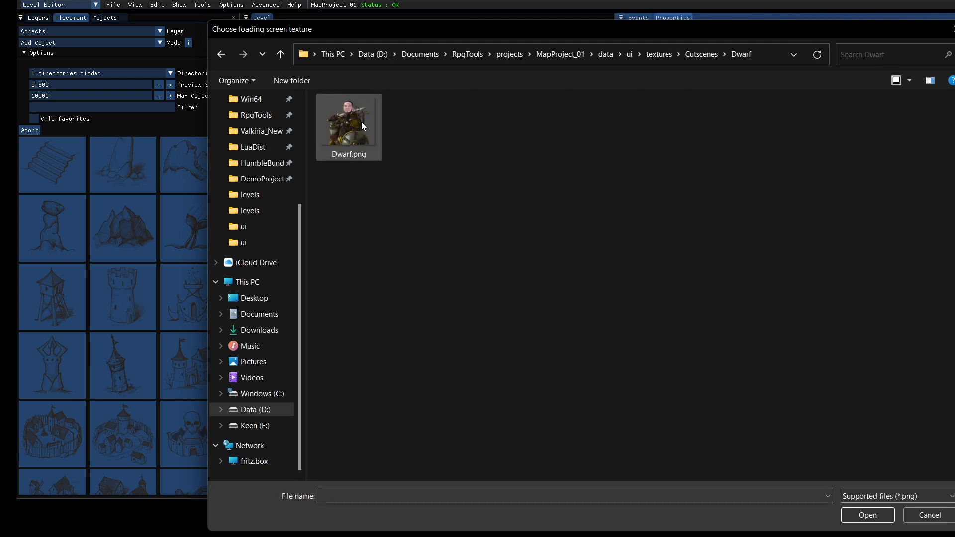
pyautogui.click(280, 54)
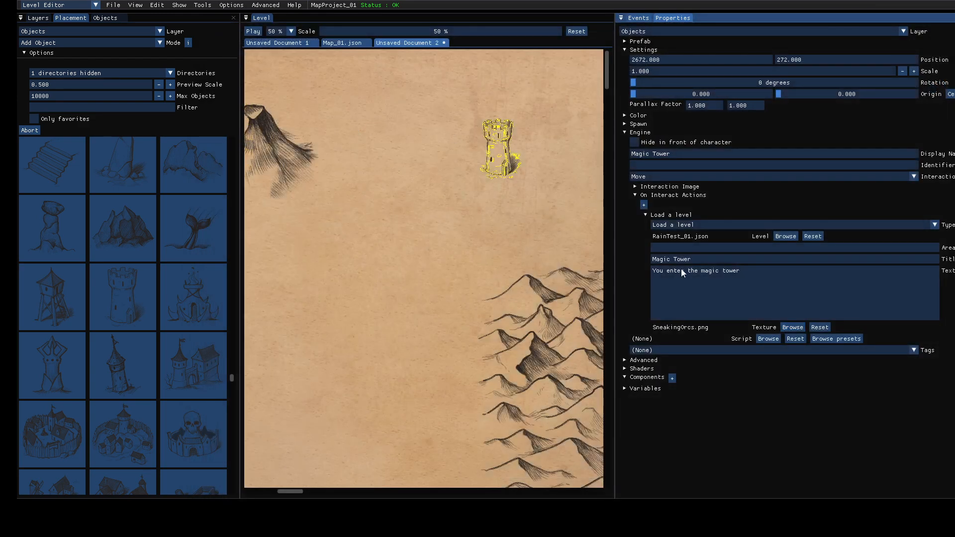
pyautogui.moveTo(775, 384)
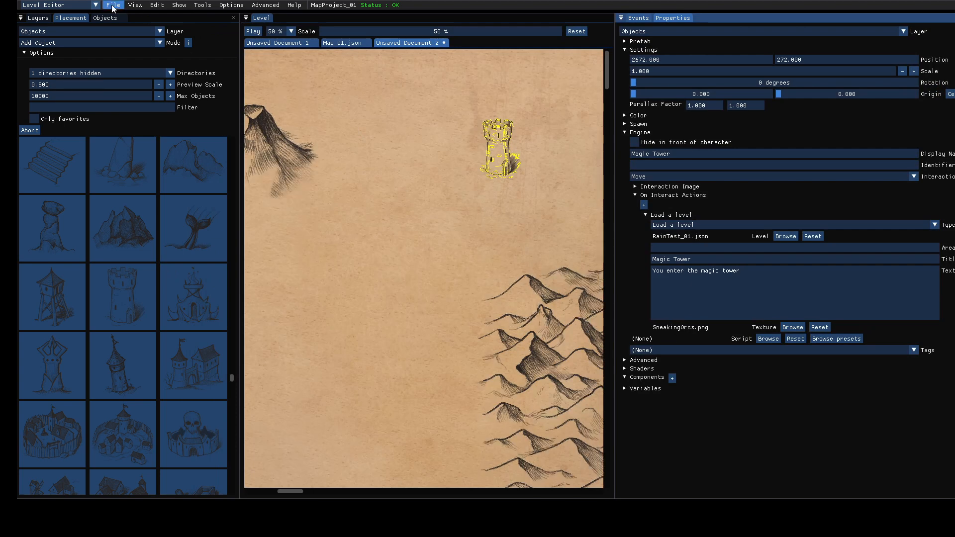
# - Save the level as WorldMap_01 in the levels folder
pyautogui.click(113, 5)
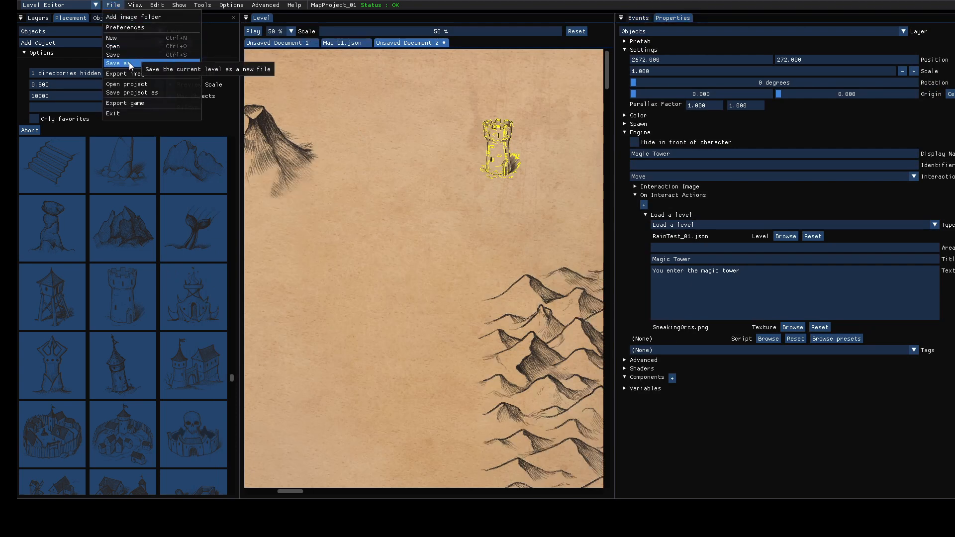
pyautogui.click(119, 63)
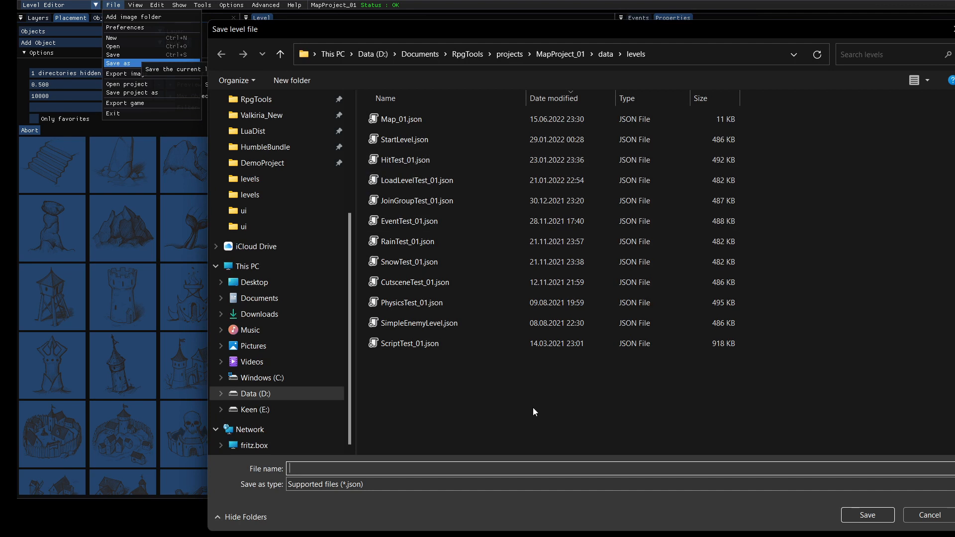
pyautogui.write('WorldMa')
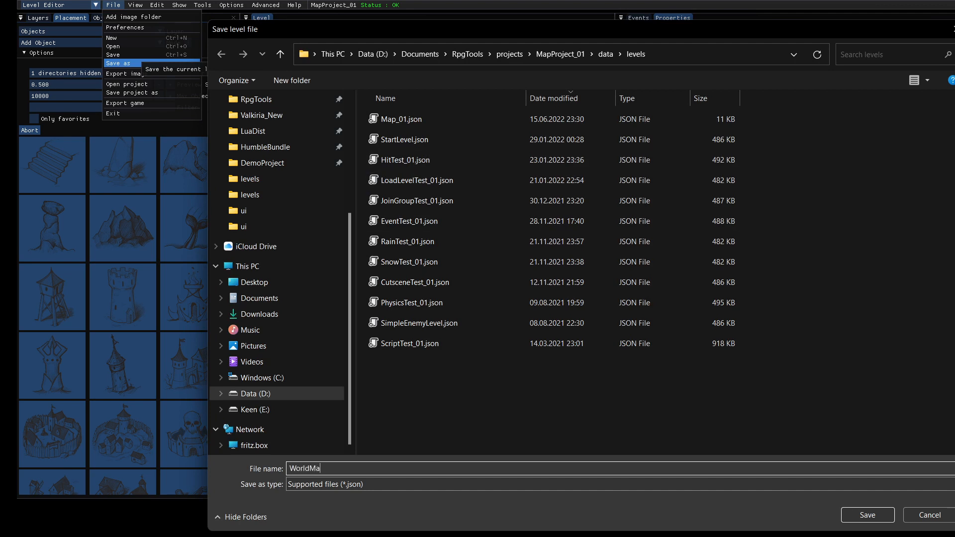
pyautogui.write('p_01')
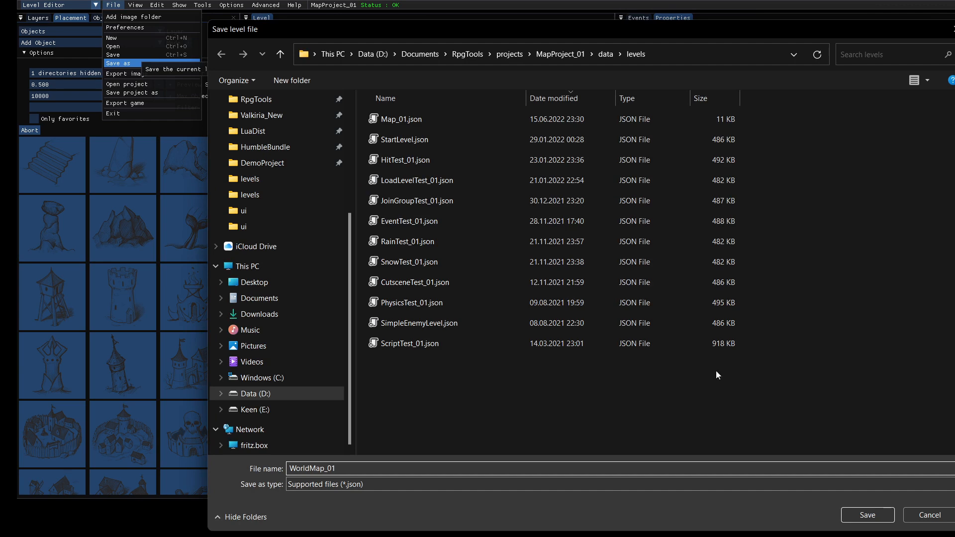
pyautogui.click(866, 515)
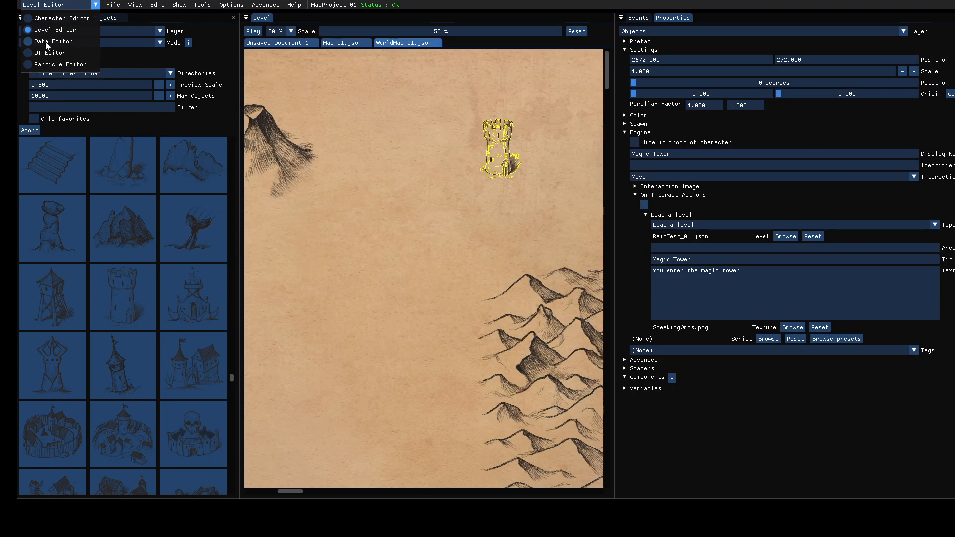
# - Set WorldMap_01.json as the game's world map level in Data Editor settings, then return to Level Editor
pyautogui.click(53, 41)
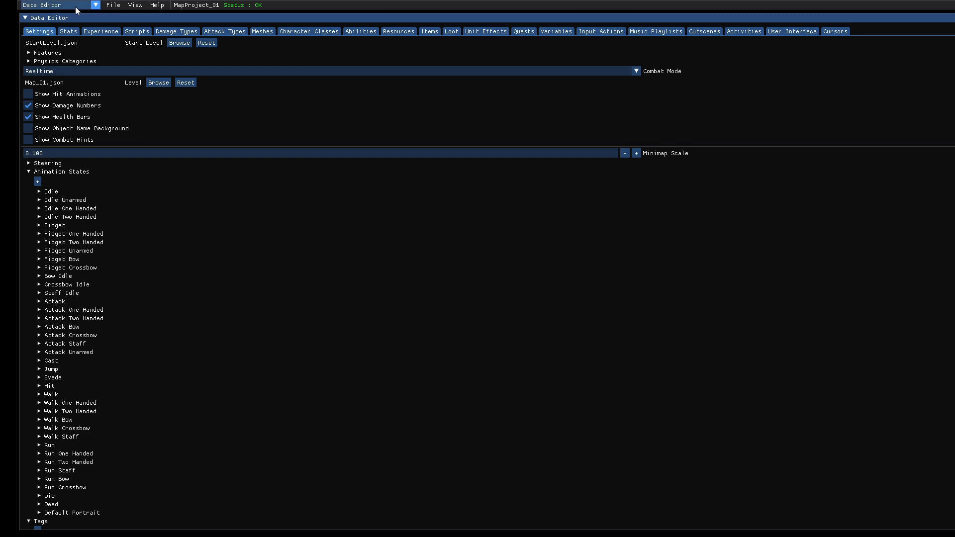
pyautogui.moveTo(99, 57)
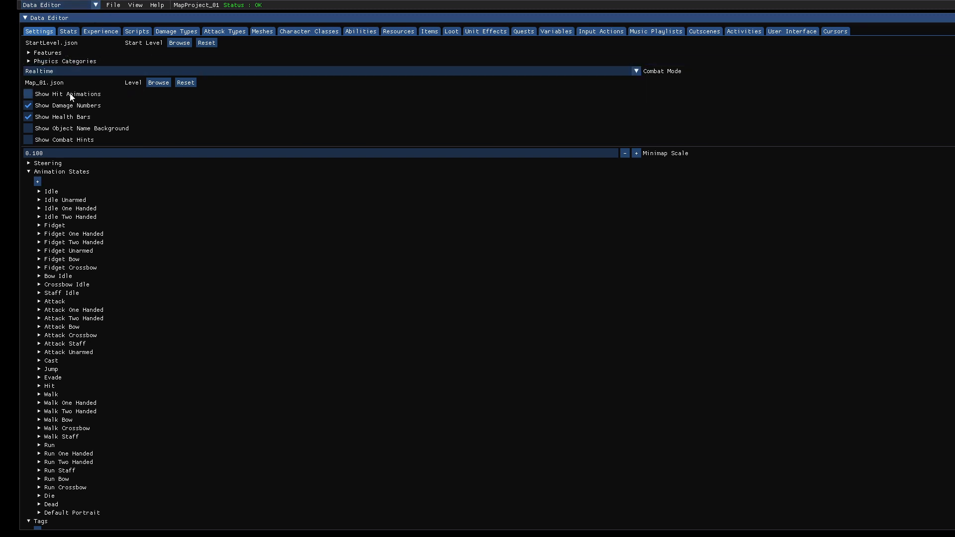
pyautogui.moveTo(84, 103)
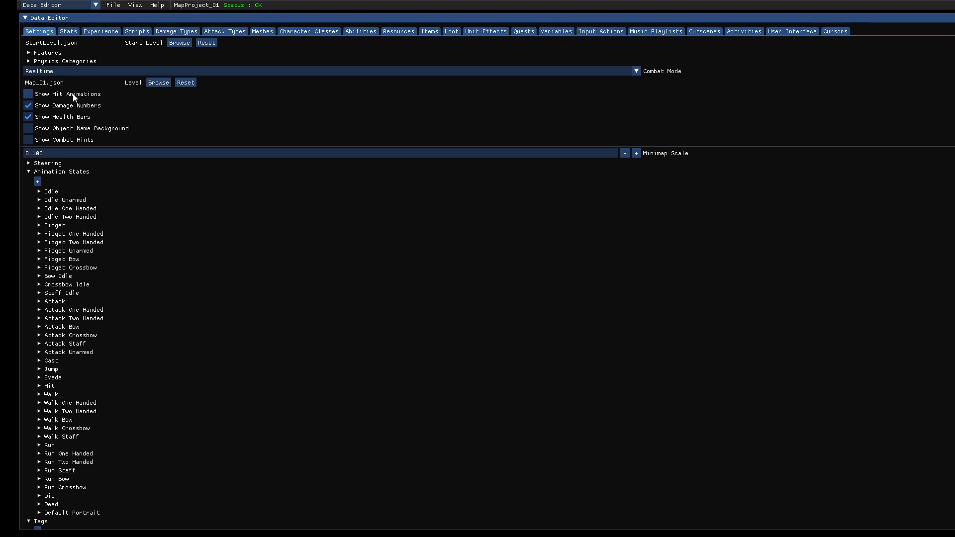
pyautogui.moveTo(133, 114)
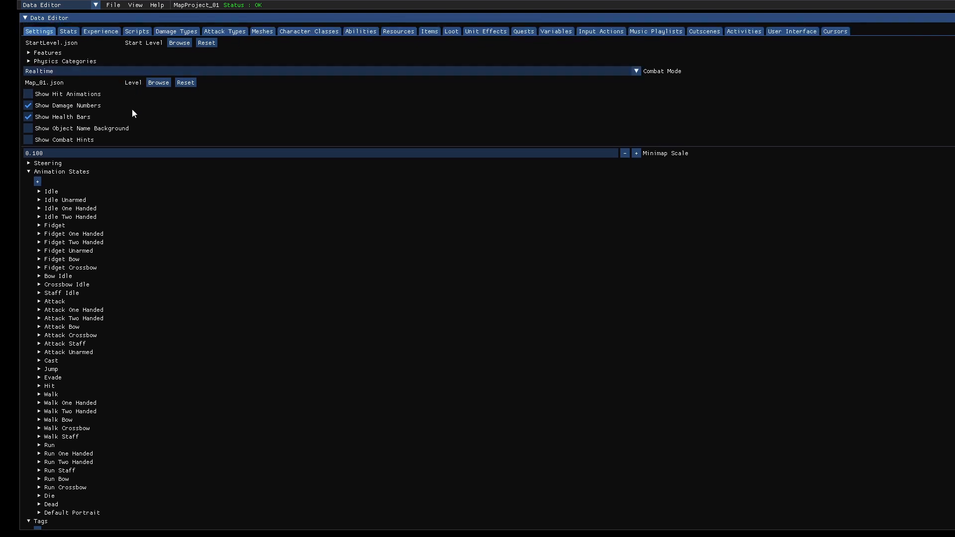
pyautogui.moveTo(134, 86)
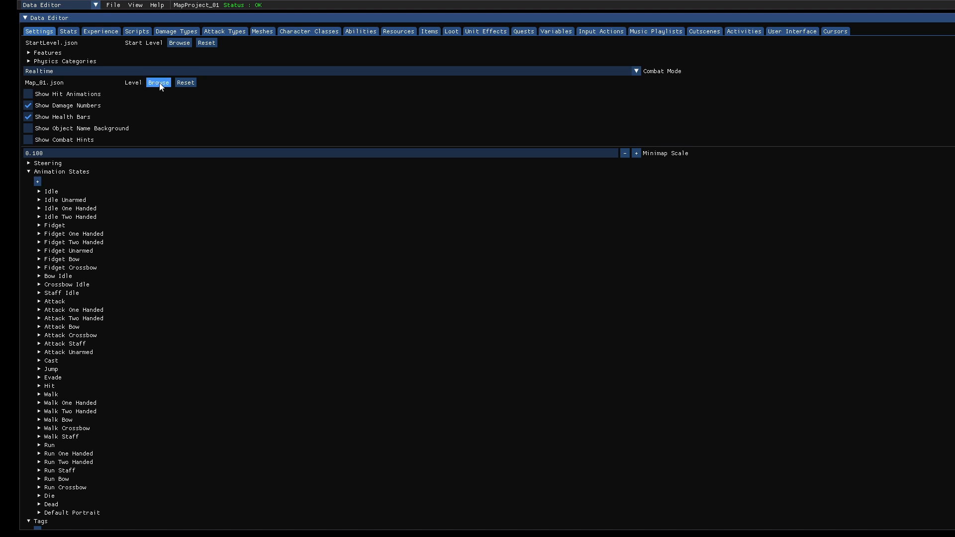
pyautogui.moveTo(136, 87)
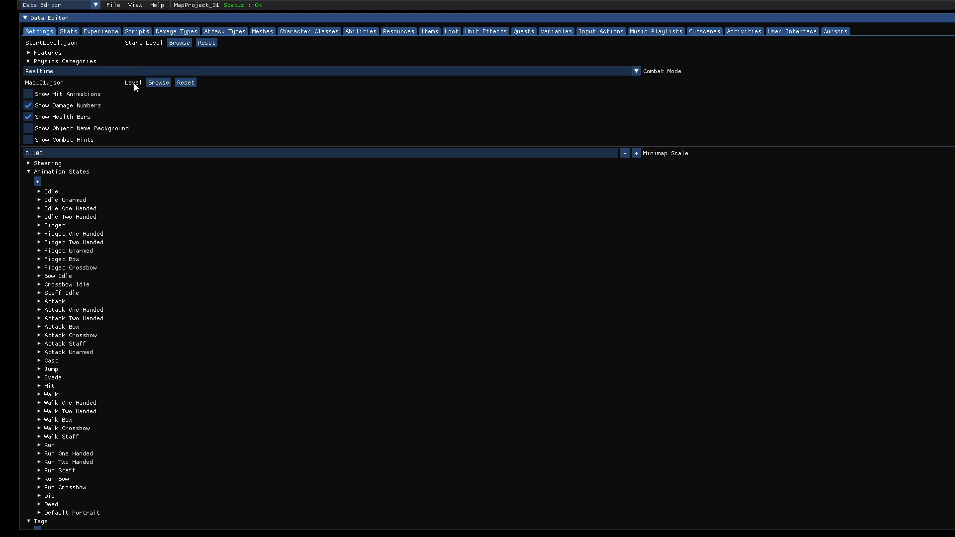
pyautogui.click(158, 82)
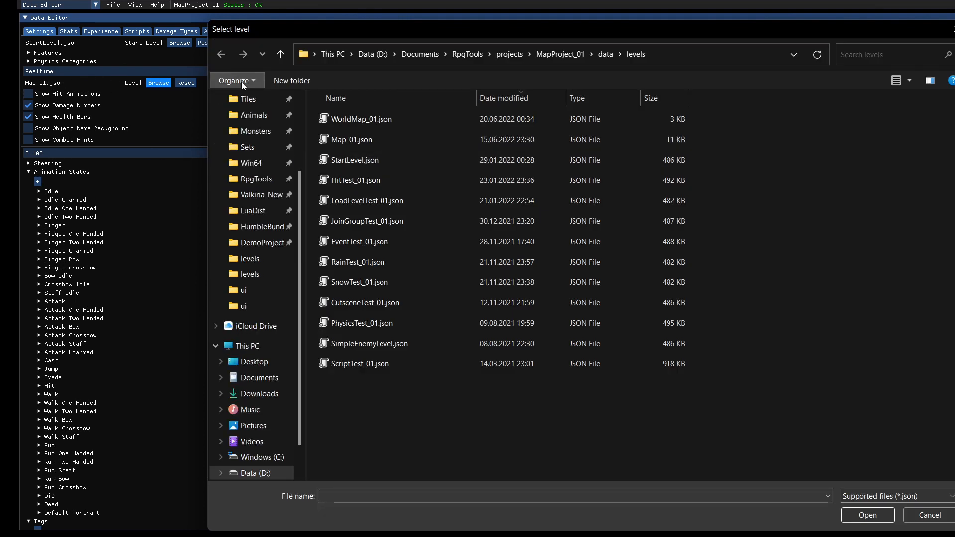
pyautogui.click(353, 139)
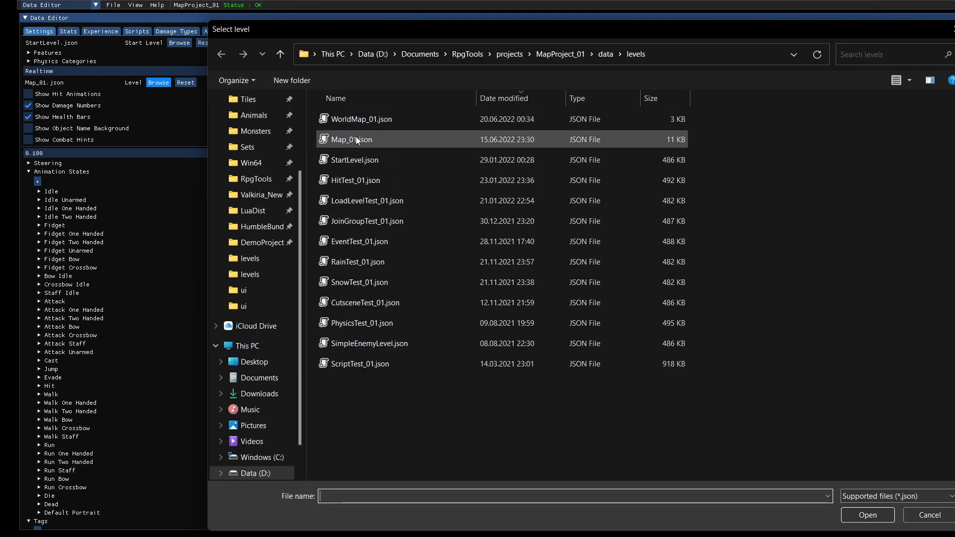
pyautogui.moveTo(357, 139)
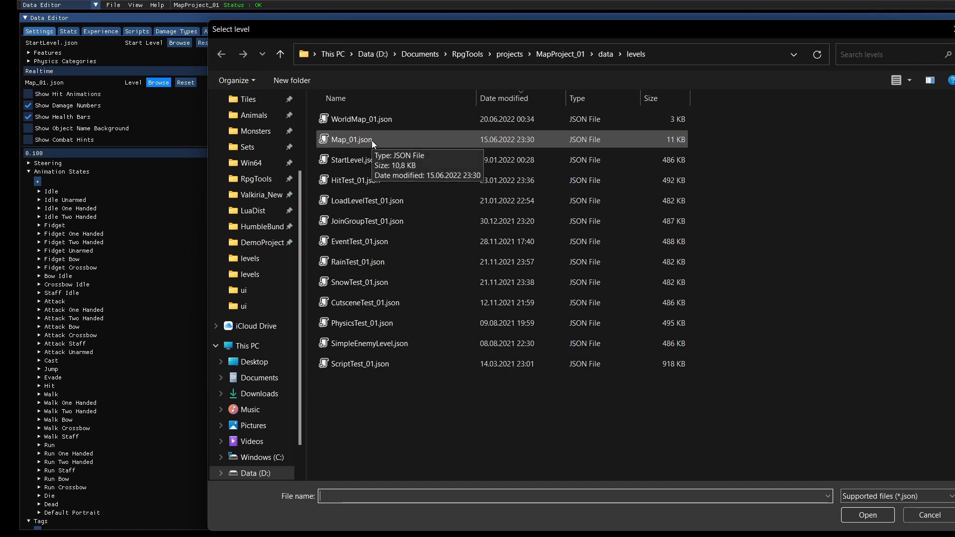
pyautogui.click(361, 118)
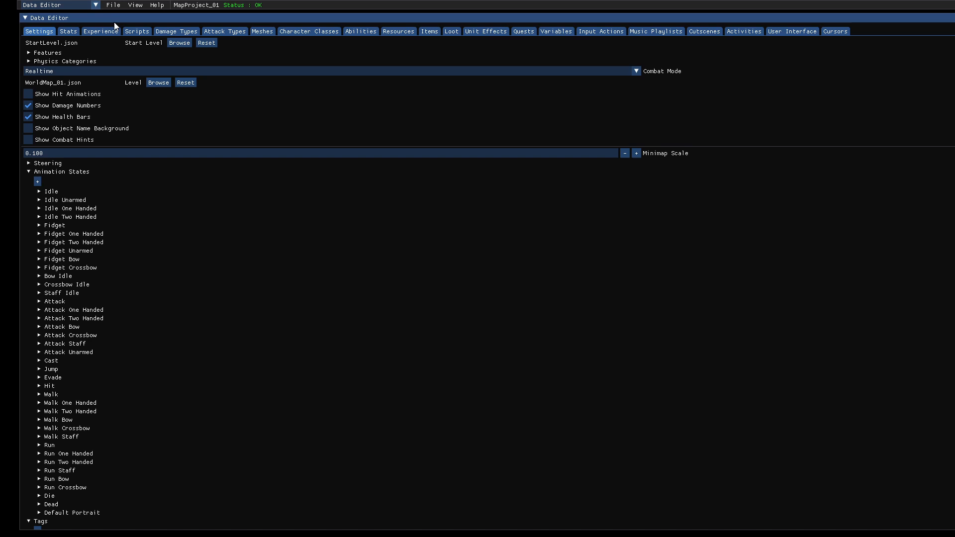
pyautogui.click(112, 5)
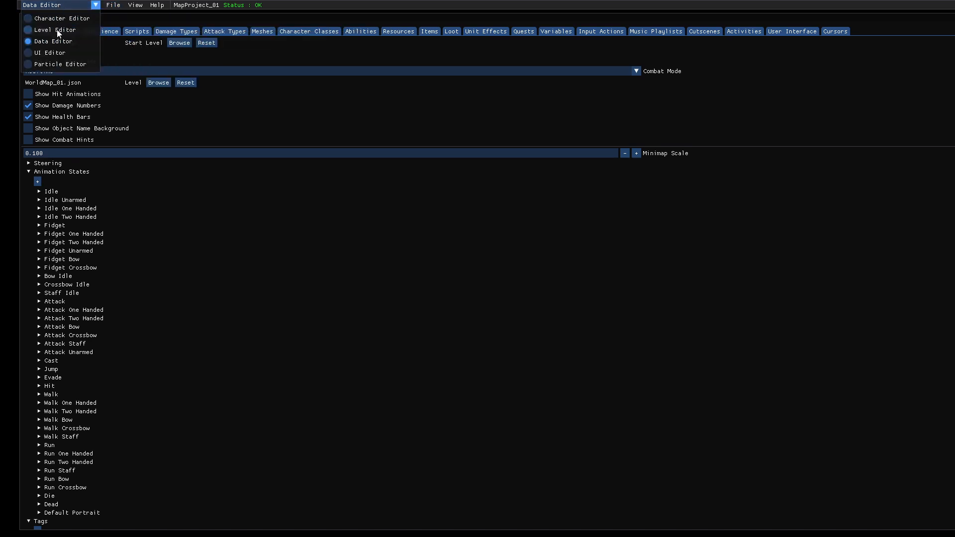
pyautogui.click(54, 29)
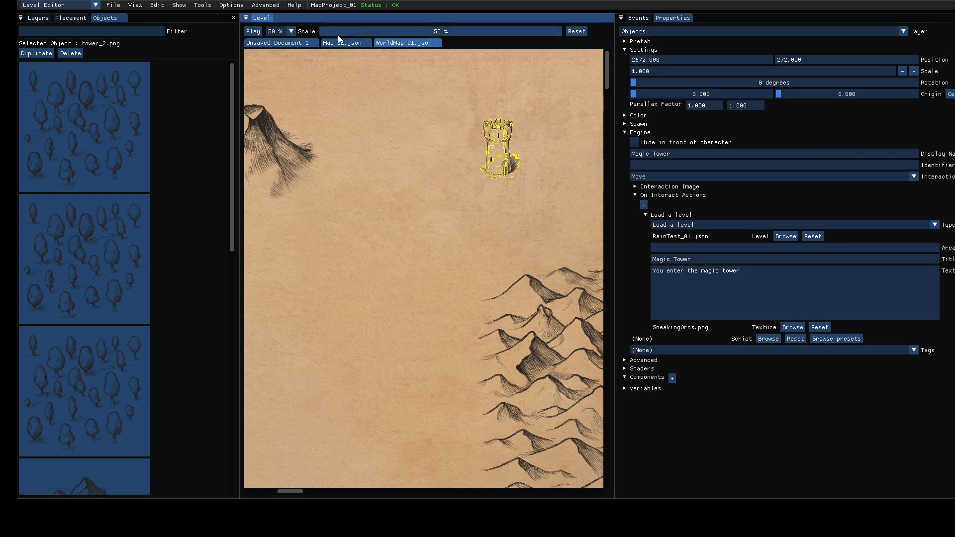
# - Start a test run and open the in-game World Map
pyautogui.click(37, 18)
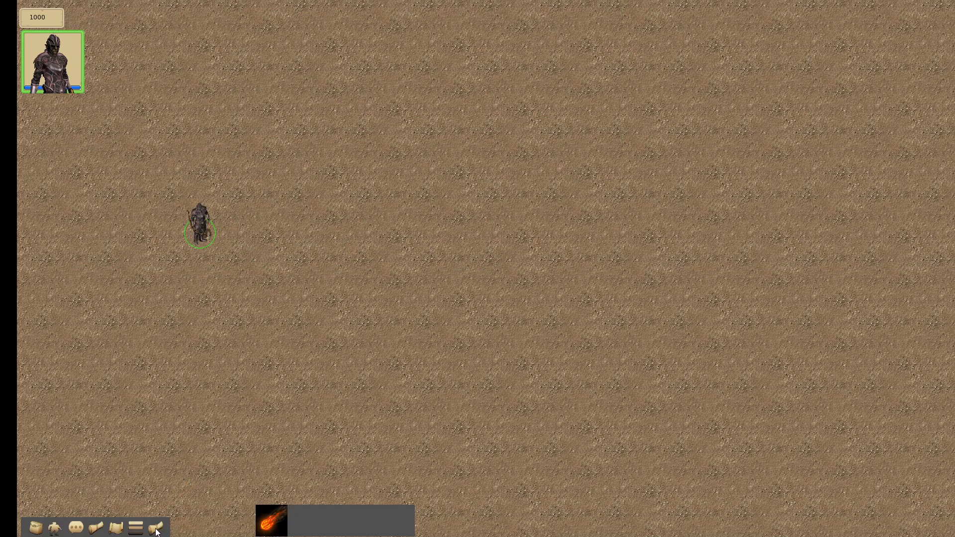
pyautogui.click(155, 527)
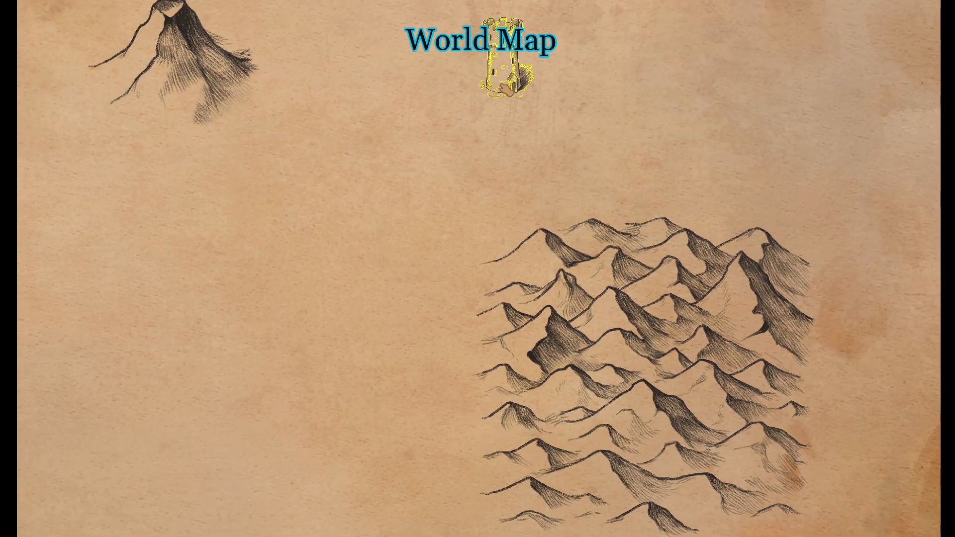
pyautogui.moveTo(504, 79)
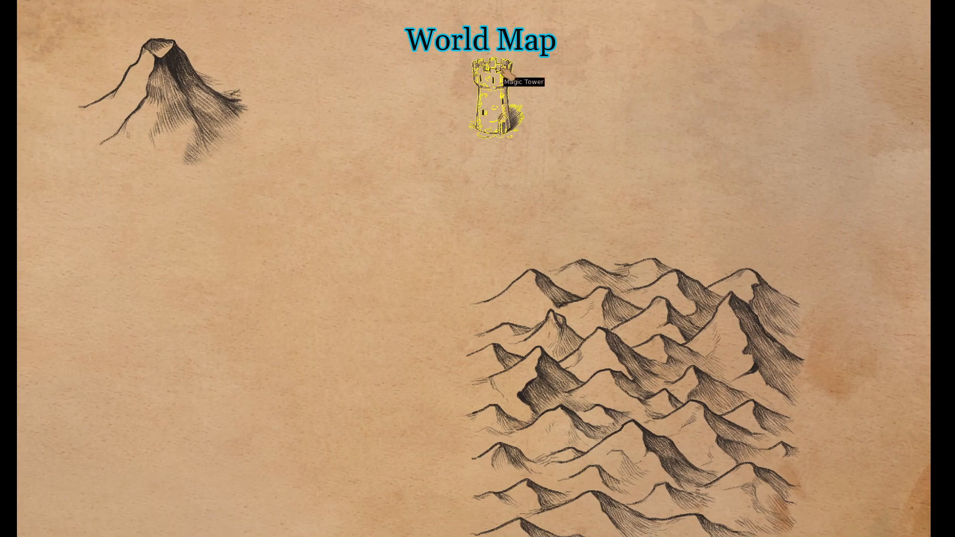
# - Click the Magic Tower on the World Map to load its level via the orc loading screen
pyautogui.click(493, 94)
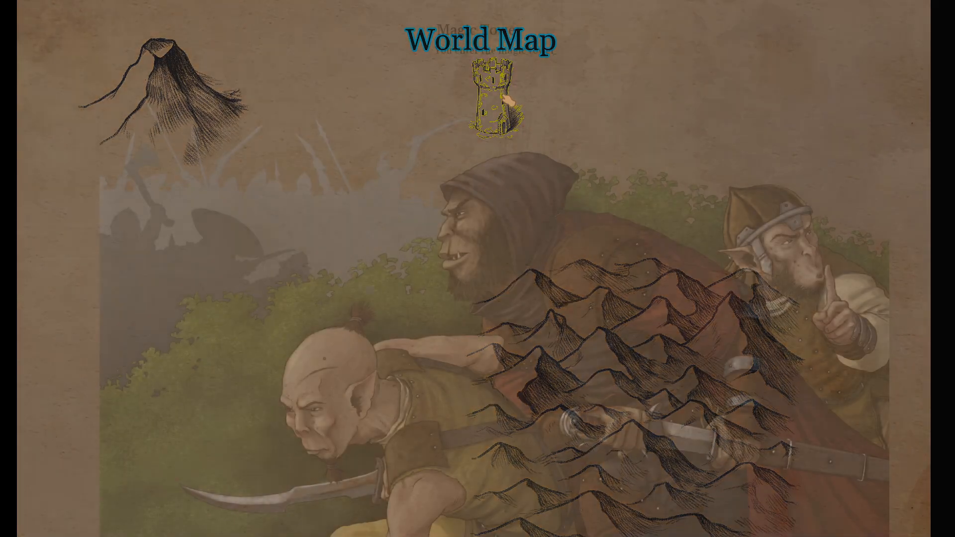
pyautogui.click(494, 95)
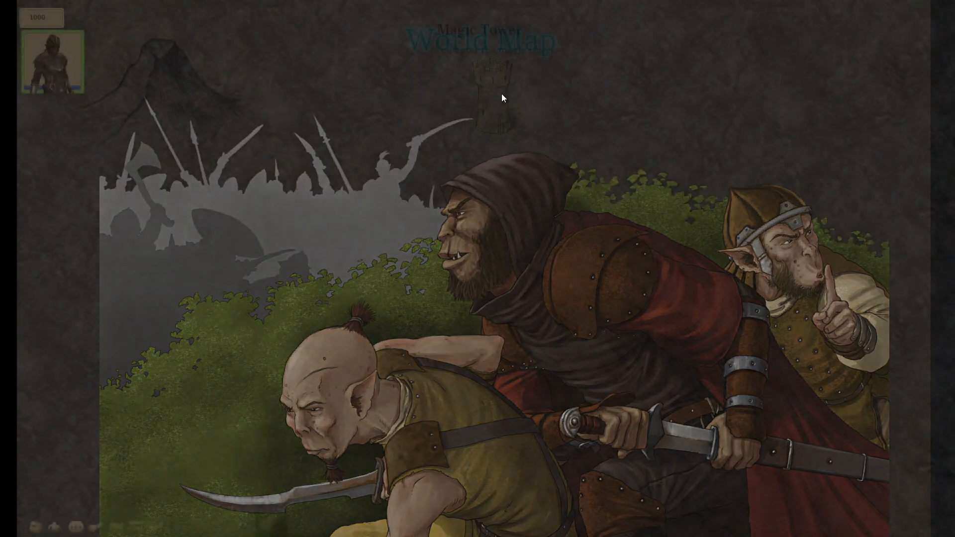
pyautogui.click(493, 92)
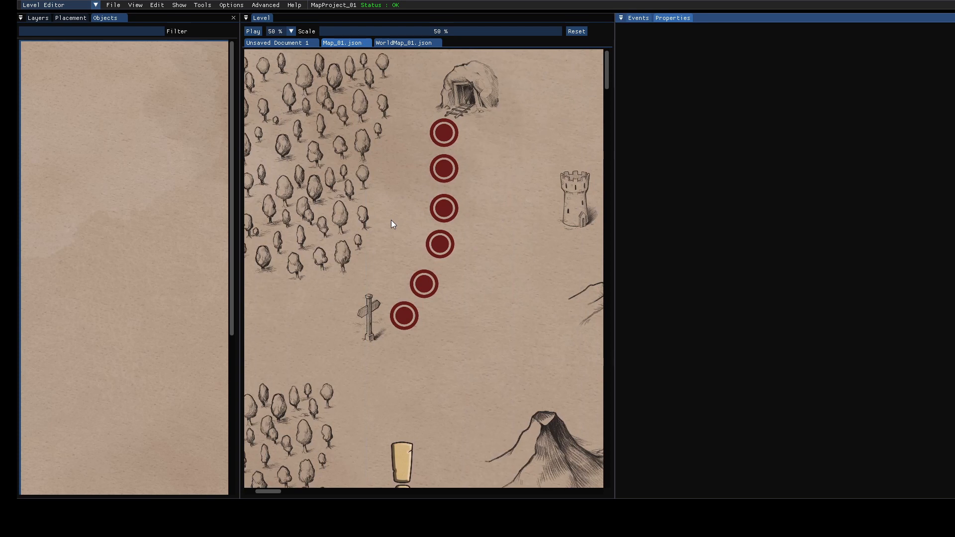
# - Scroll the Map_01 level view to the right after the test run
pyautogui.hscroll(3)
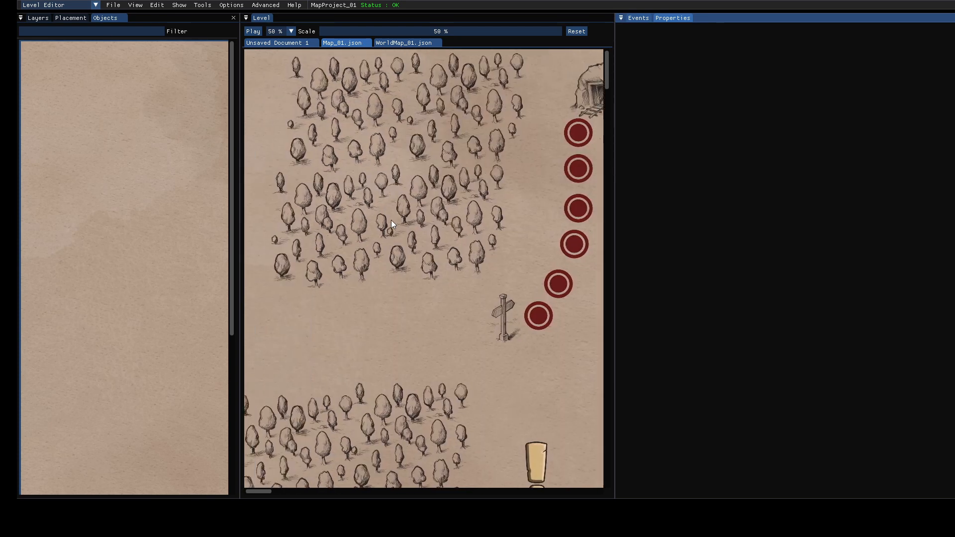